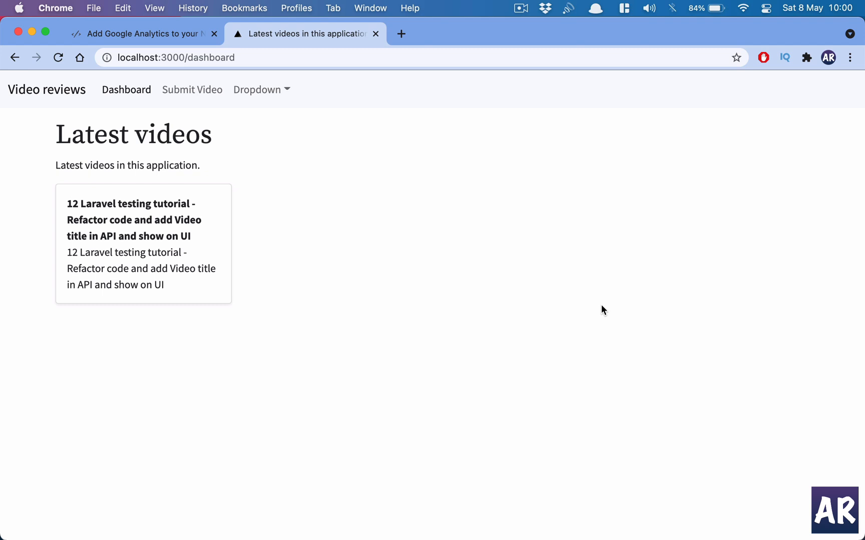
pyautogui.moveTo(278, 132)
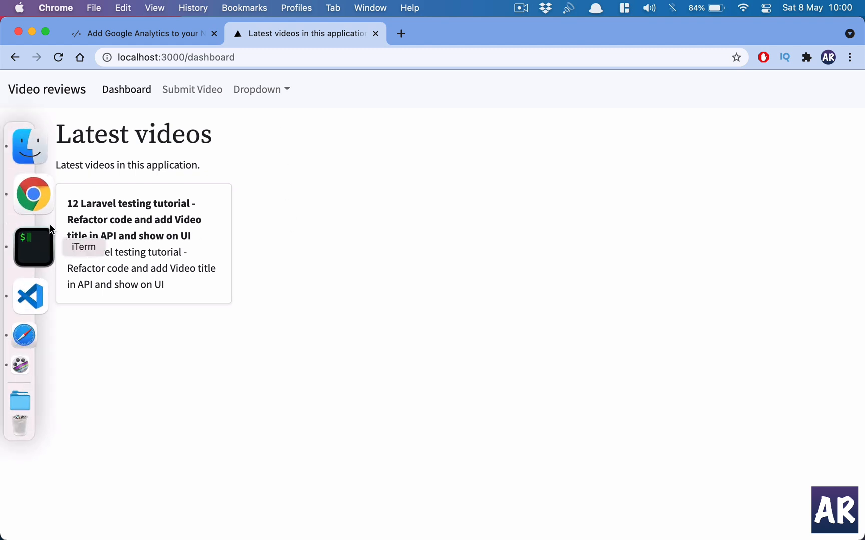
pyautogui.moveTo(245, 270)
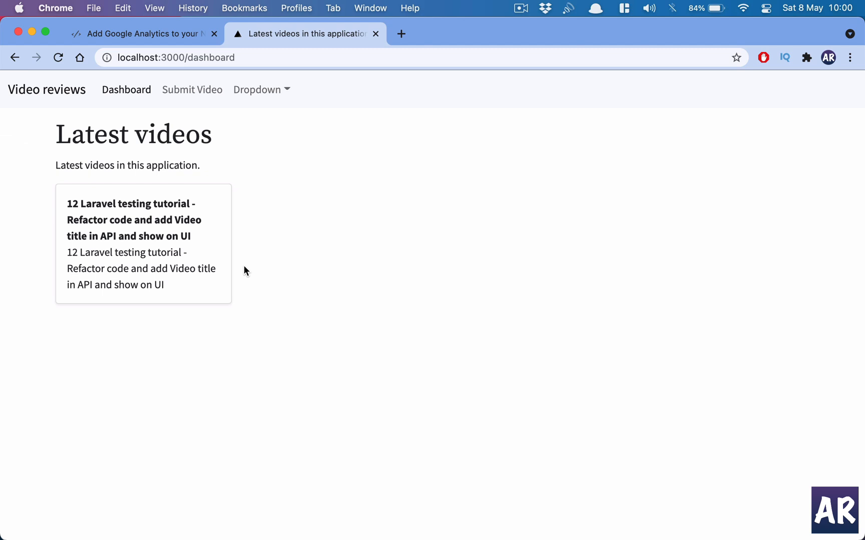
pyautogui.moveTo(229, 145)
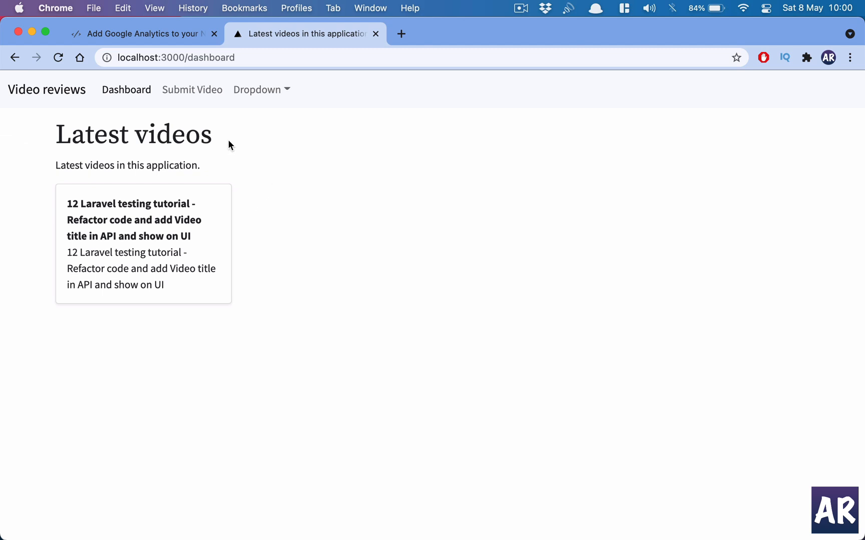
pyautogui.moveTo(208, 102)
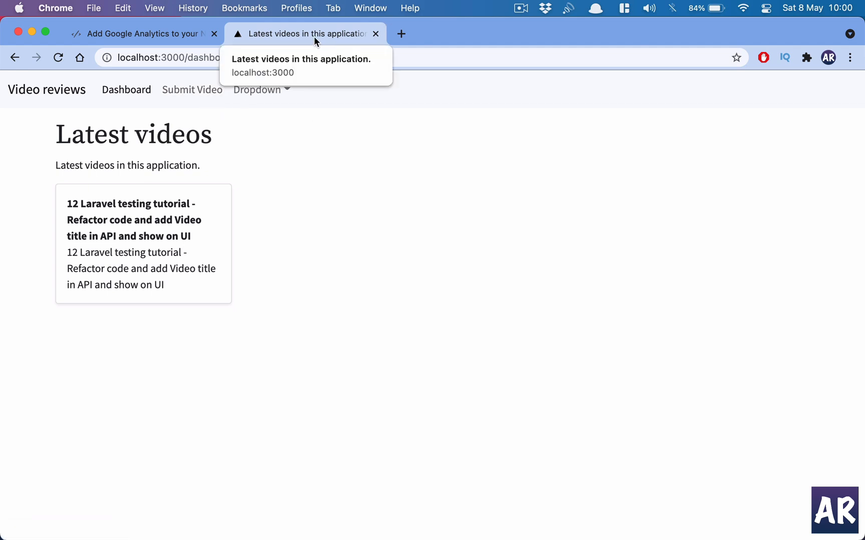
pyautogui.moveTo(285, 39)
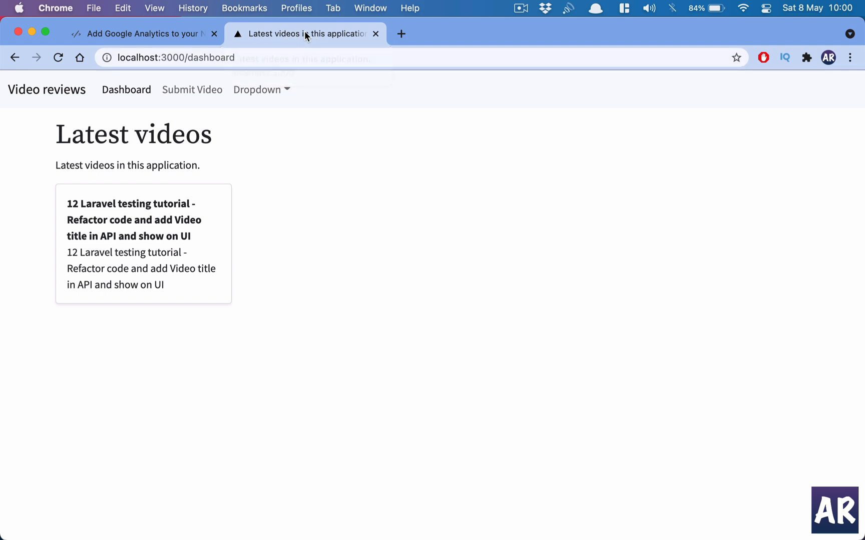
pyautogui.moveTo(193, 90)
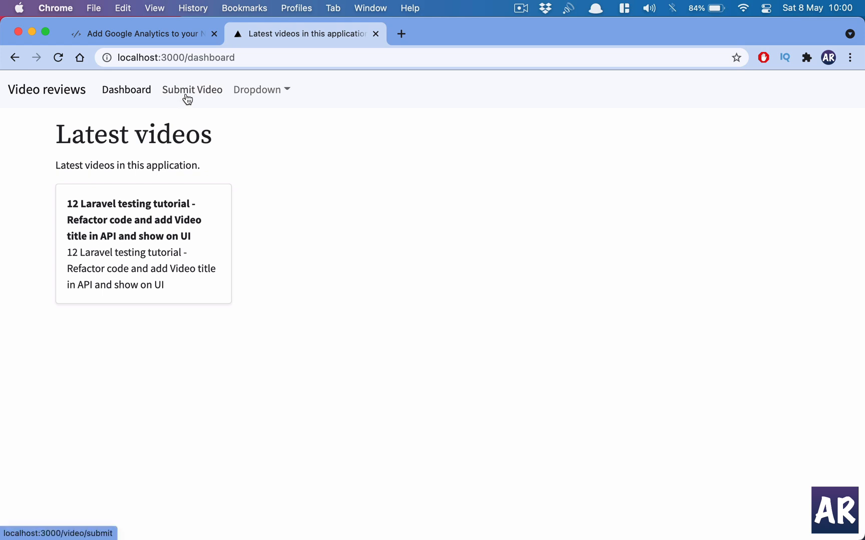
# - Visit the Submit your Video page and dashboard, then close _document.js in the editor
pyautogui.click(192, 90)
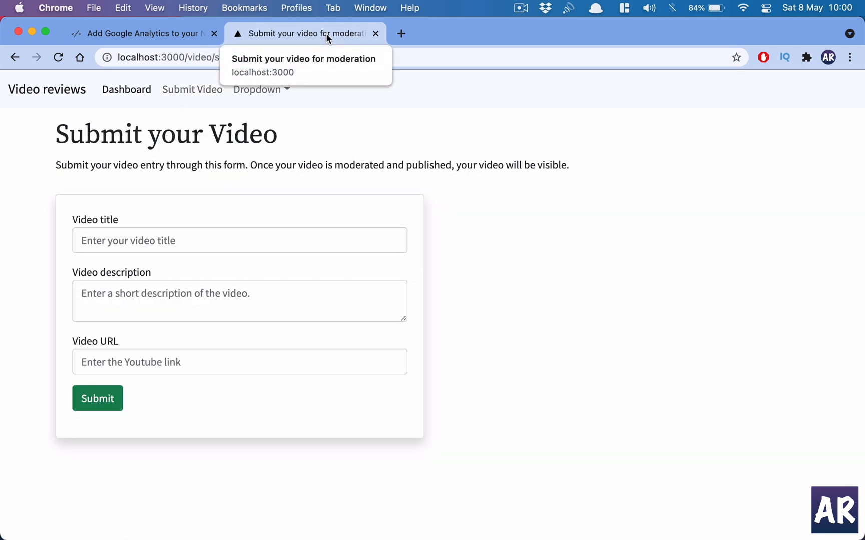
pyautogui.moveTo(482, 287)
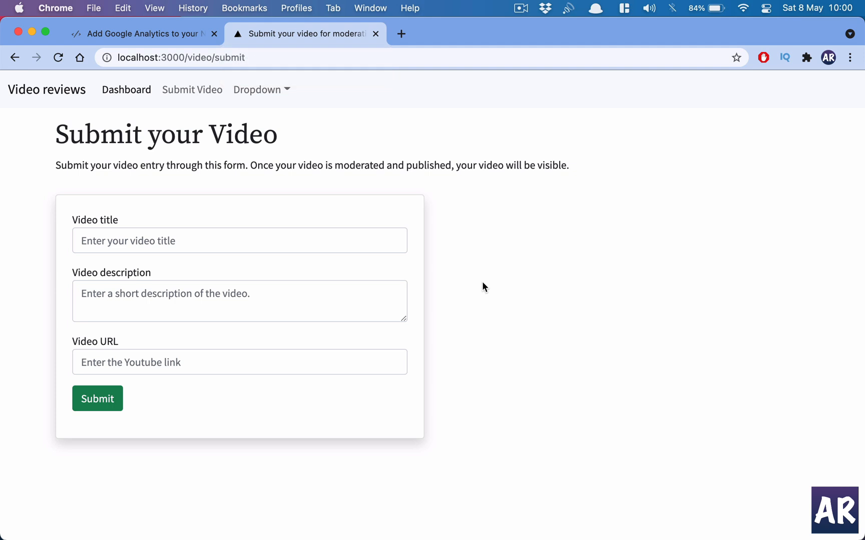
pyautogui.click(126, 89)
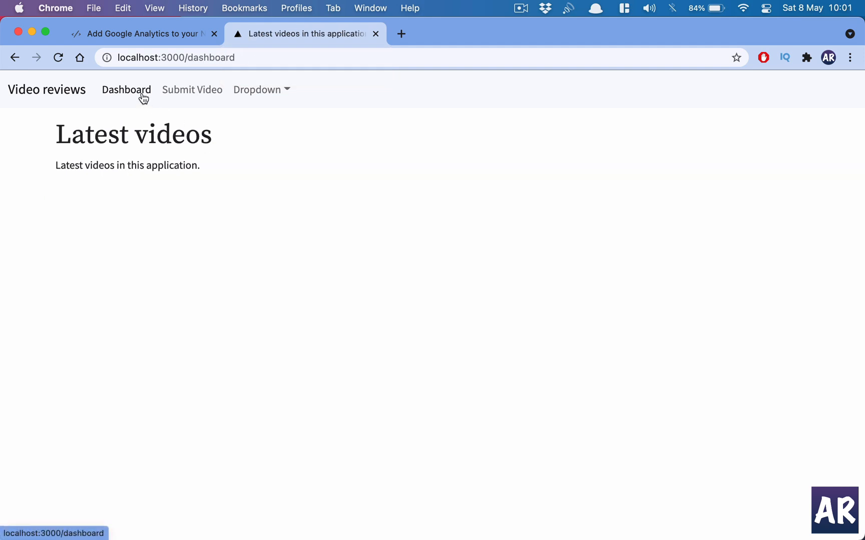
pyautogui.moveTo(184, 208)
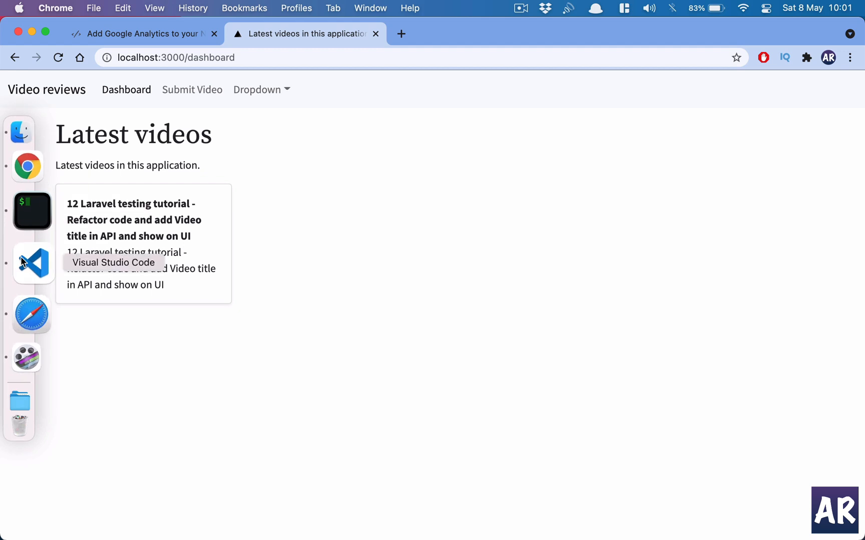
pyautogui.click(33, 263)
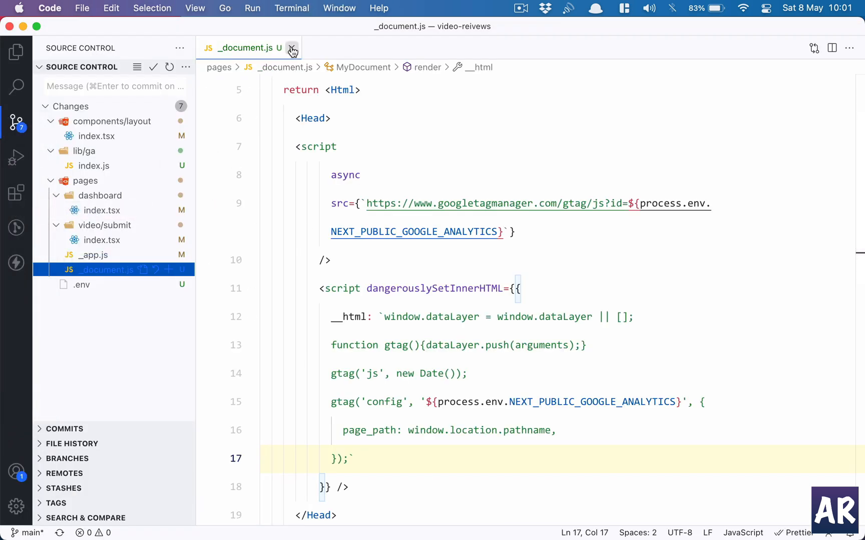
pyautogui.click(291, 48)
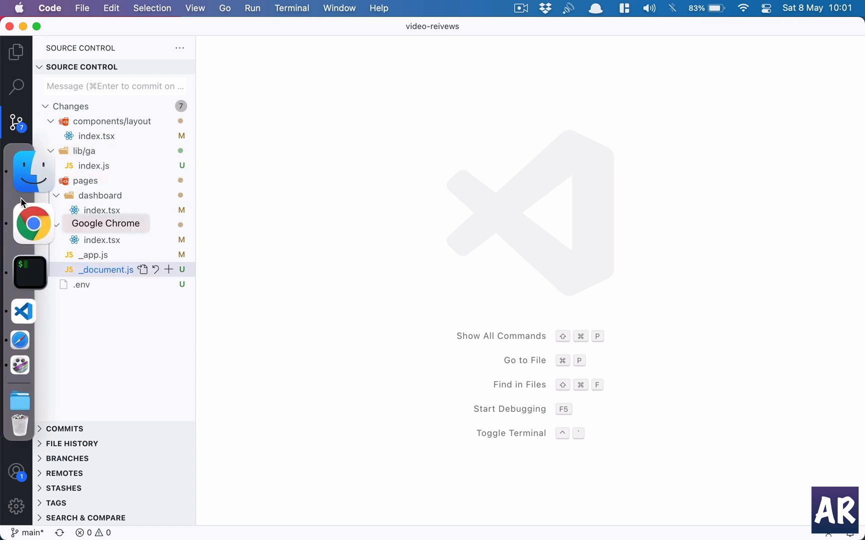
# - Return to Chrome showing the Marie Starck Google Analytics for Next.js tutorial
pyautogui.click(33, 223)
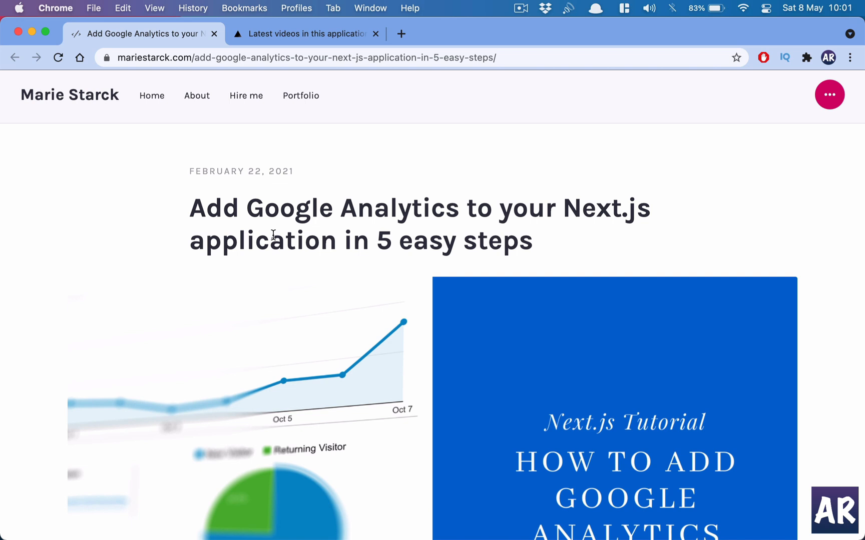
pyautogui.moveTo(318, 78)
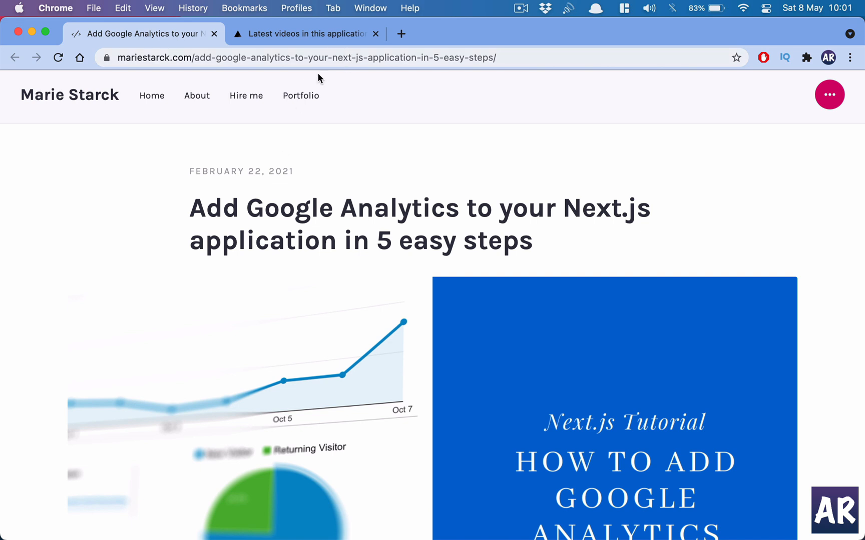
pyautogui.moveTo(281, 83)
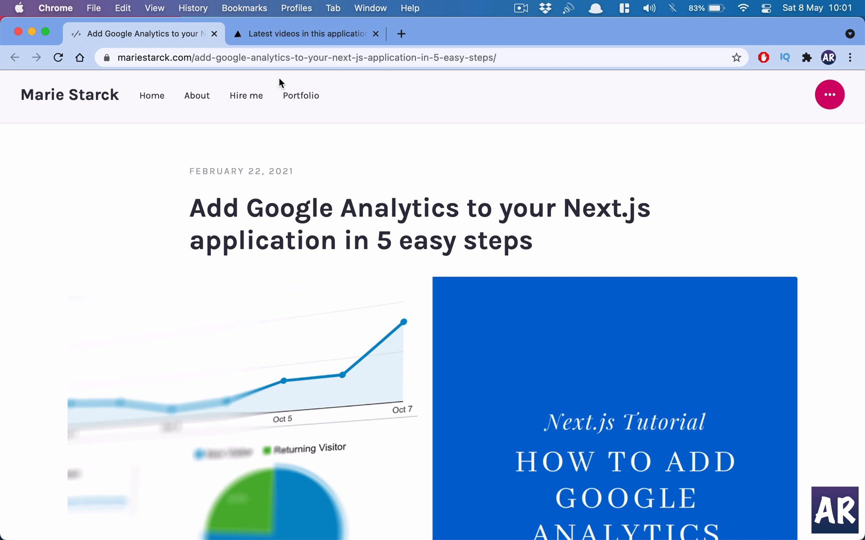
pyautogui.moveTo(181, 215)
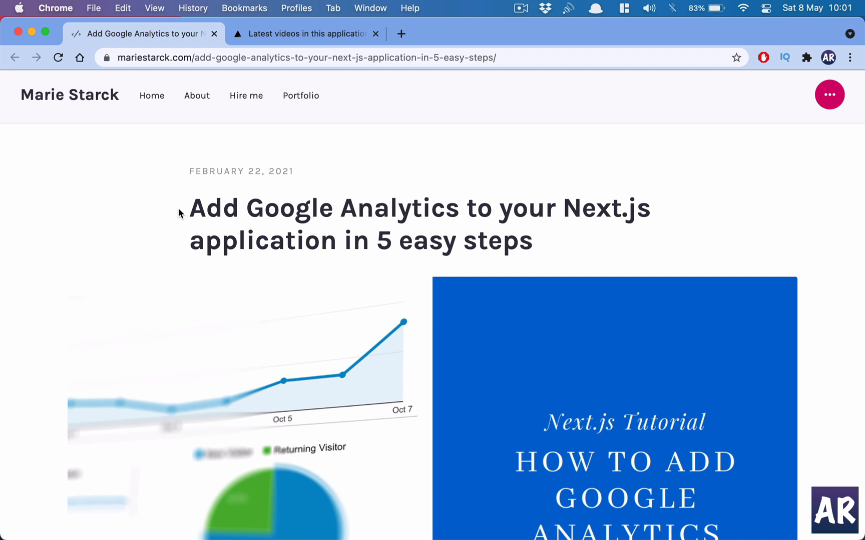
pyautogui.moveTo(11, 264)
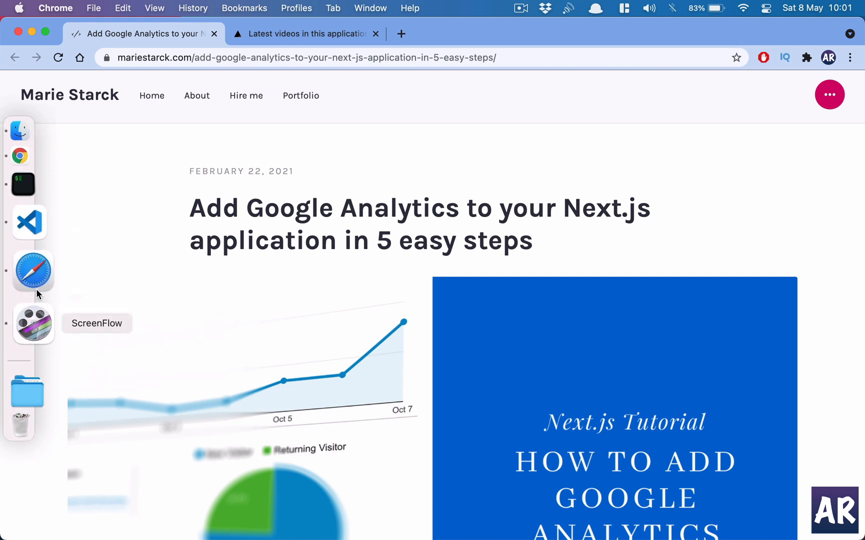
# - Review the Google Analytics ID in .env, close it, and open the untracked _document.js diff
pyautogui.click(29, 222)
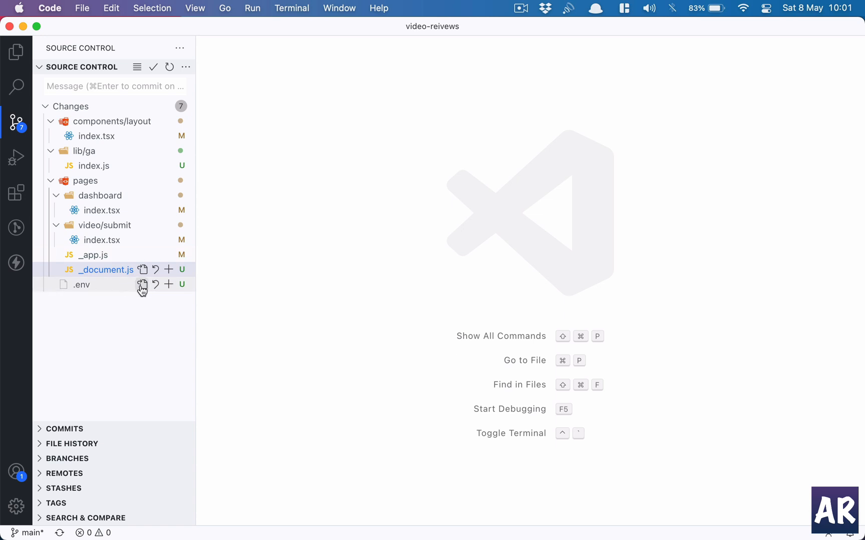
pyautogui.click(81, 285)
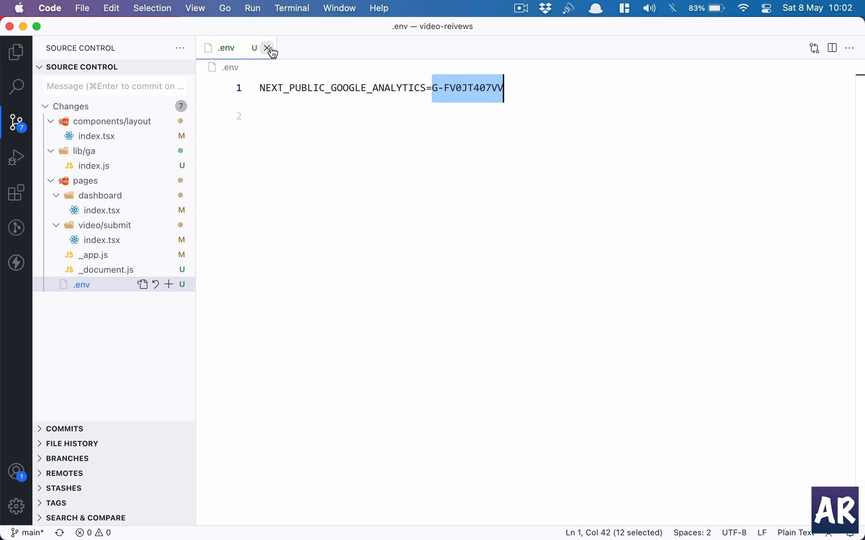
pyautogui.click(267, 48)
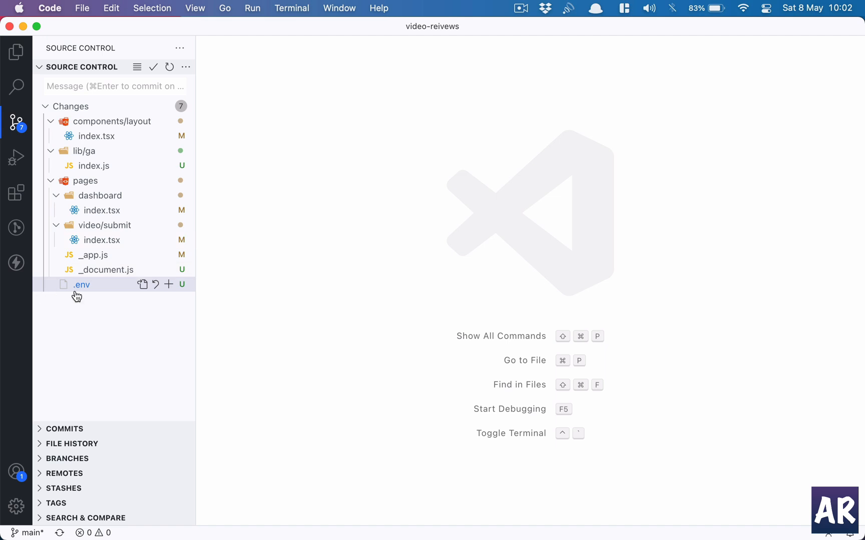
pyautogui.moveTo(90, 291)
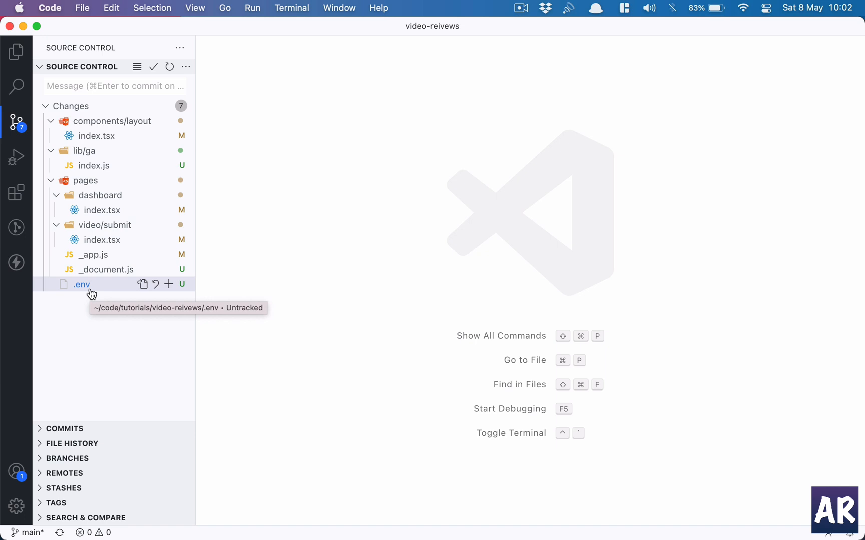
pyautogui.moveTo(110, 270)
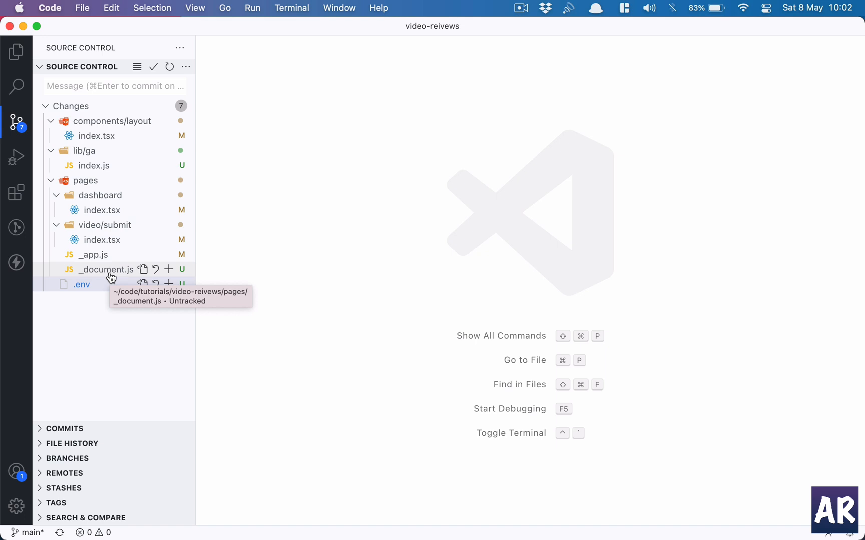
pyautogui.click(107, 269)
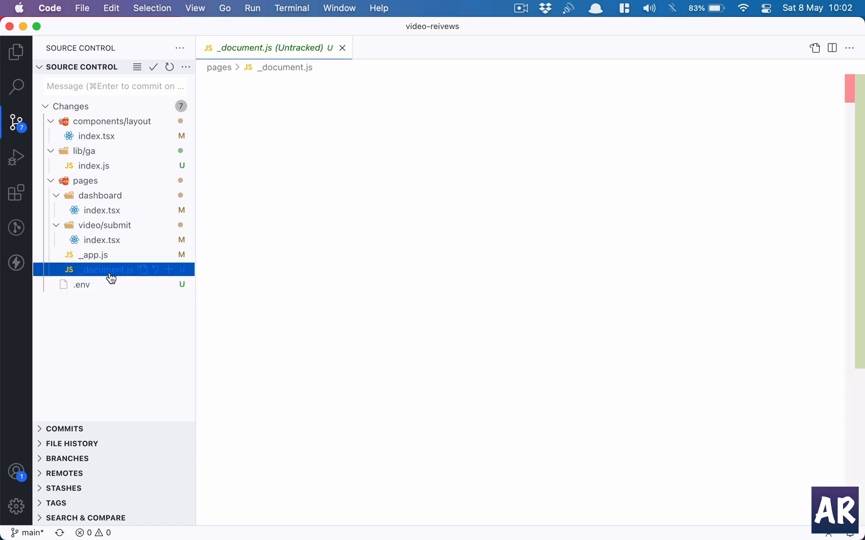
# - Reopen _document.js as a regular file and hide the changed-files panel to widen the editor
pyautogui.click(107, 269)
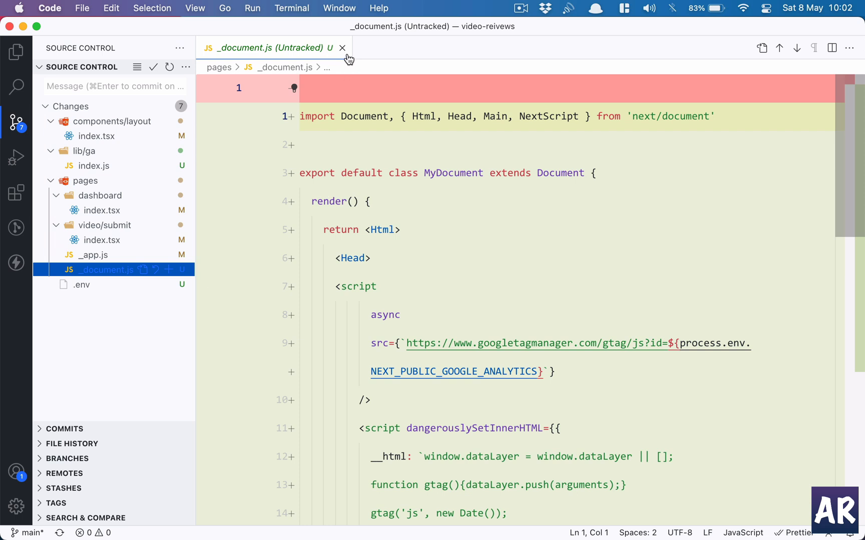
pyautogui.click(343, 48)
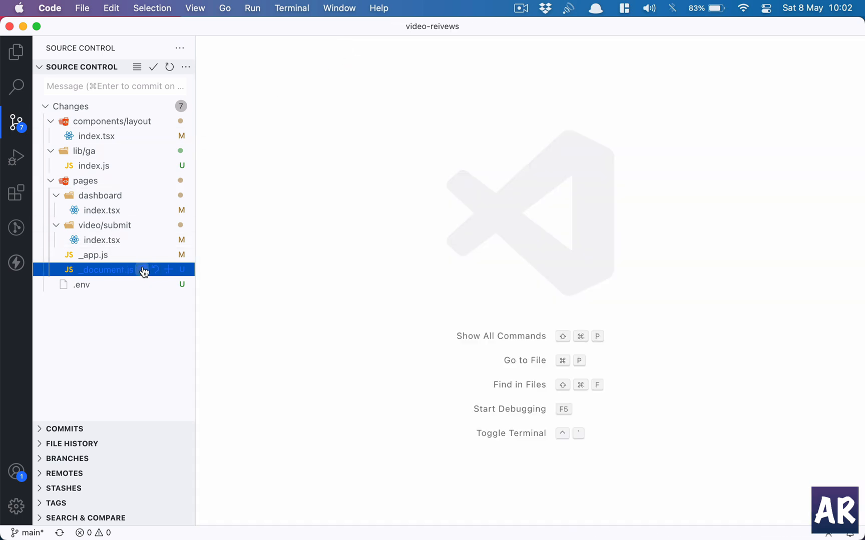
pyautogui.click(108, 269)
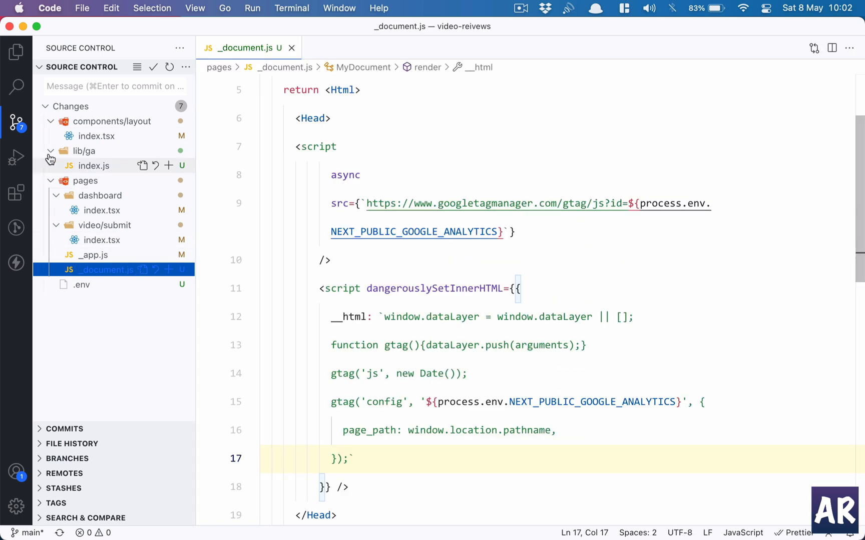
pyautogui.click(16, 121)
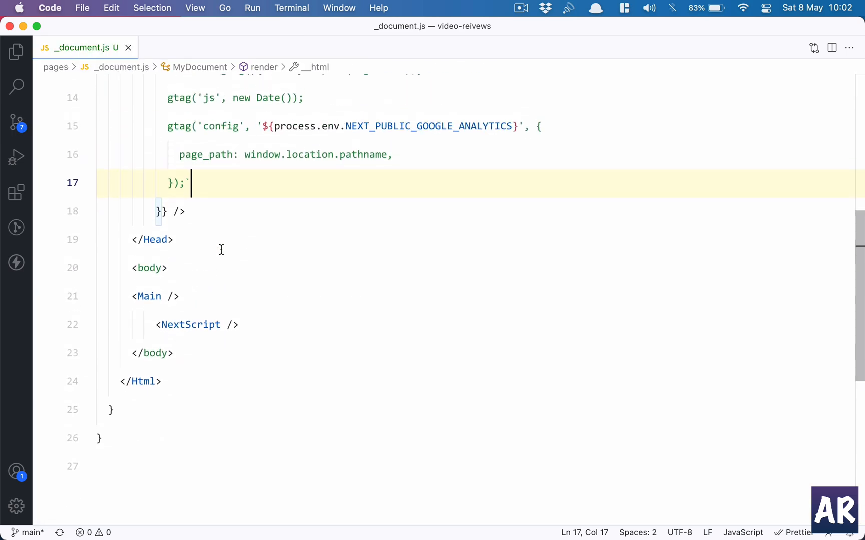
# - Look over the MyDocument class and the Google Tag Manager script lines in _document.js
pyautogui.scroll(-3)
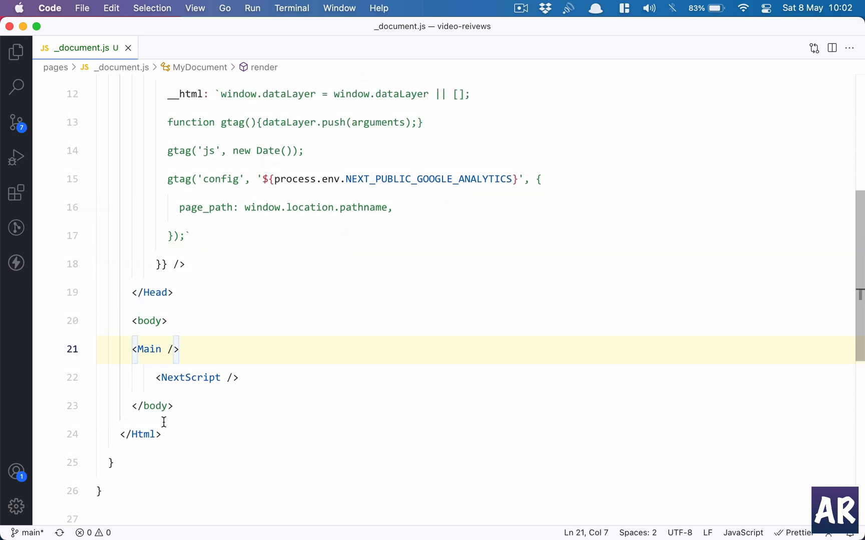
pyautogui.scroll(3)
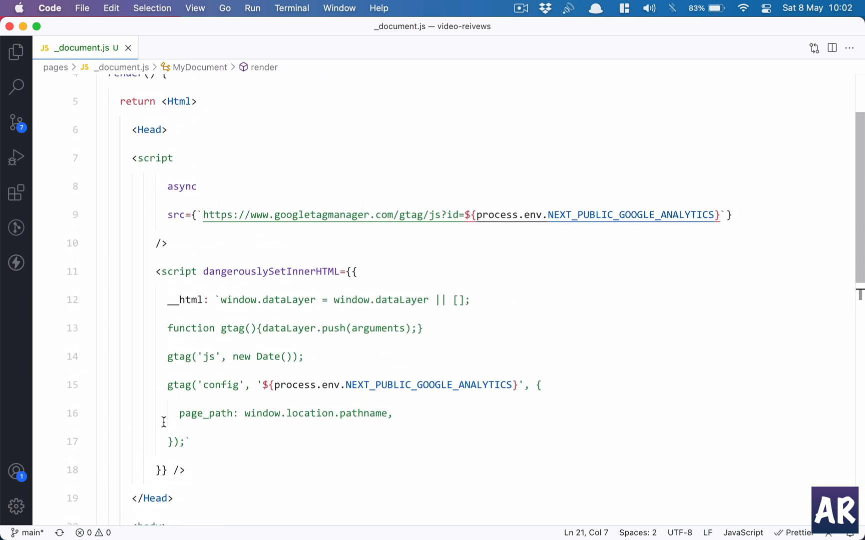
pyautogui.scroll(-3)
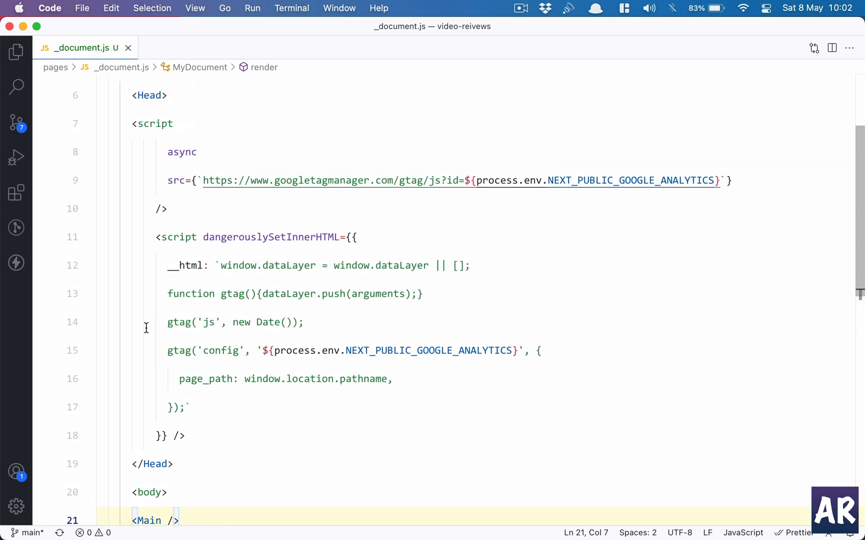
pyautogui.doubleClick(181, 168)
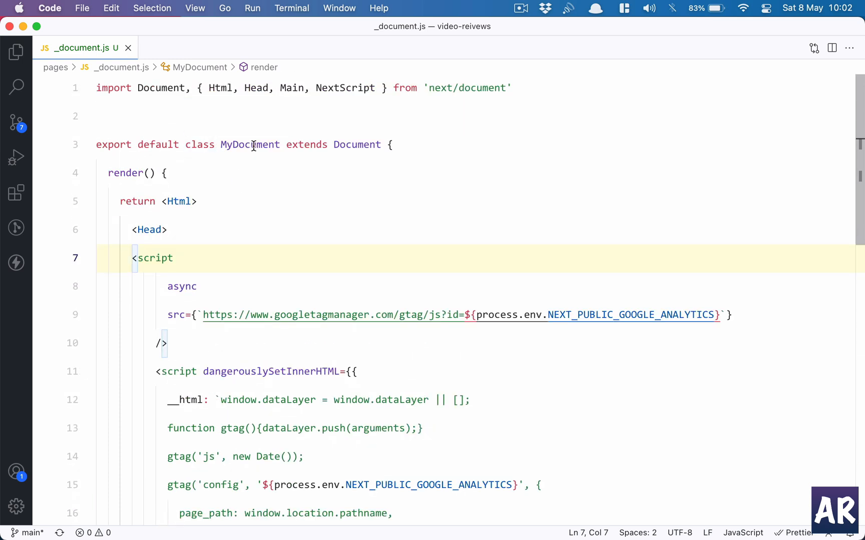
pyautogui.doubleClick(250, 144)
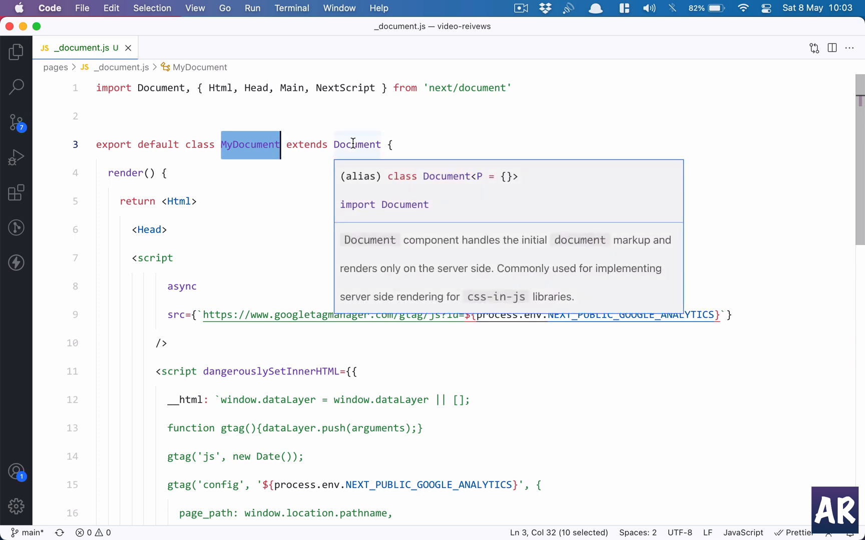
pyautogui.moveTo(309, 159)
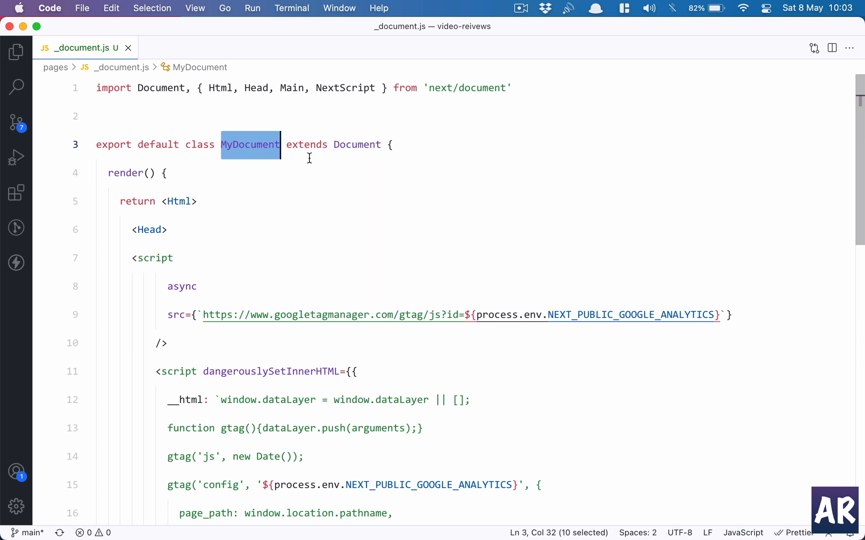
pyautogui.moveTo(262, 152)
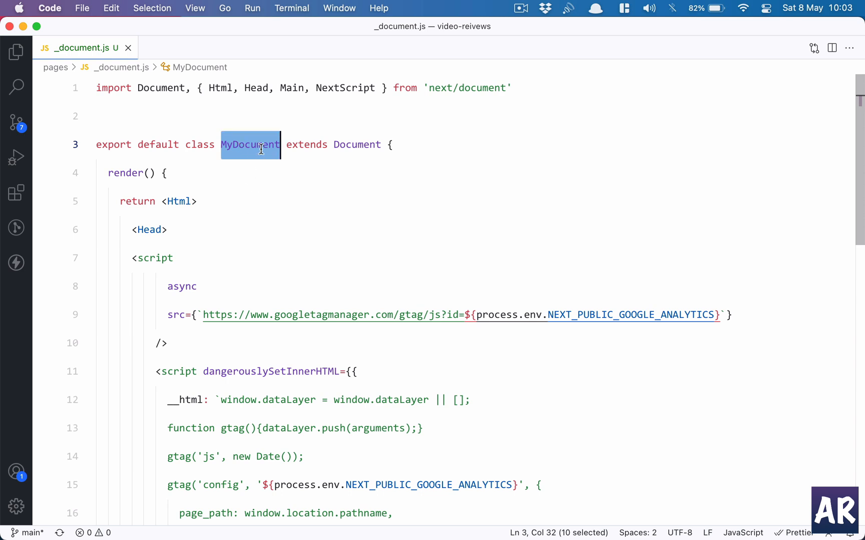
pyautogui.click(133, 173)
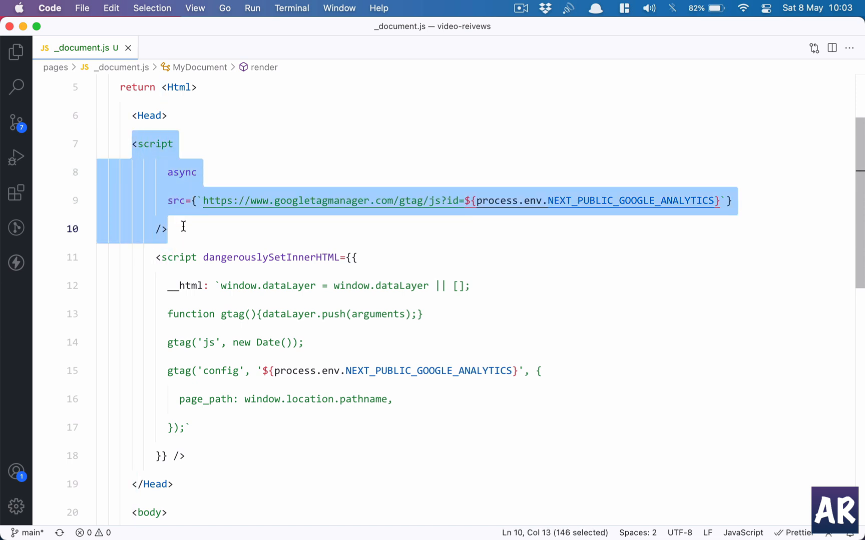
# - Join the gtag script tag onto one line and wrap the returned Html in parentheses
pyautogui.click(414, 201)
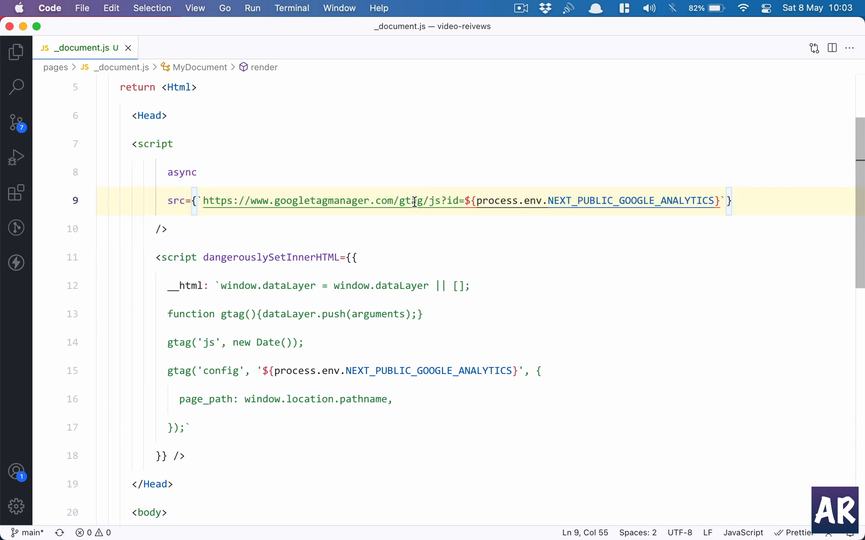
pyautogui.moveTo(151, 174)
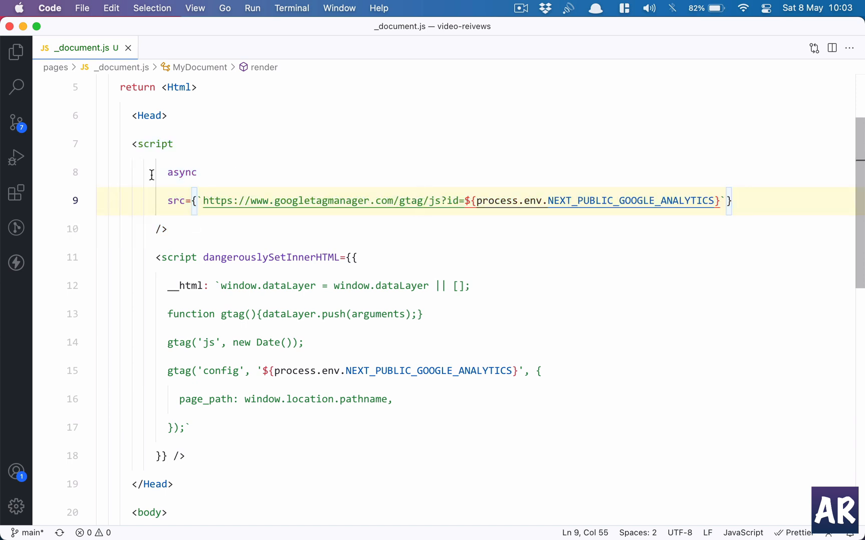
pyautogui.doubleClick(181, 172)
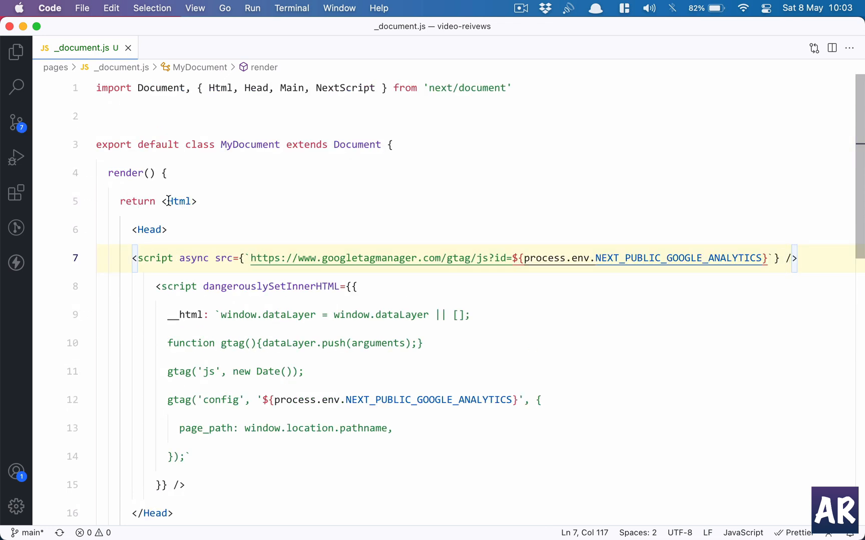
pyautogui.scroll(-3)
pyautogui.write('(')
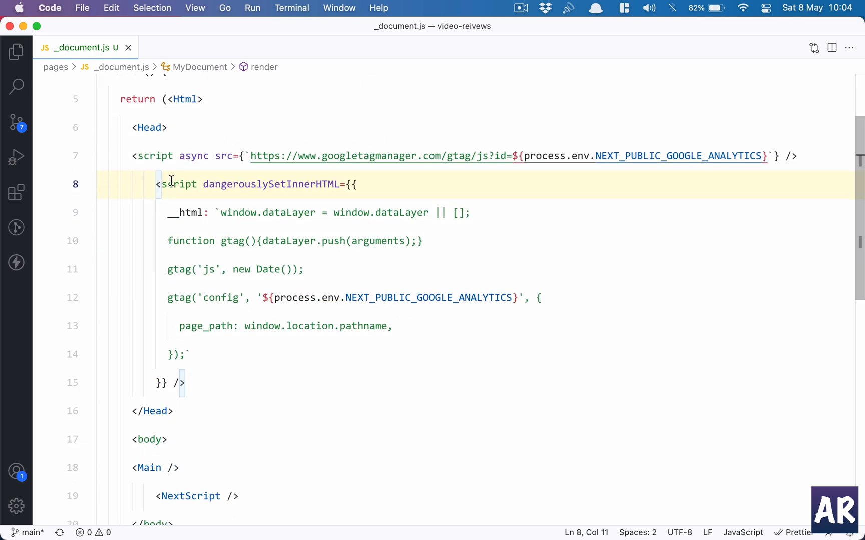
pyautogui.moveTo(270, 184)
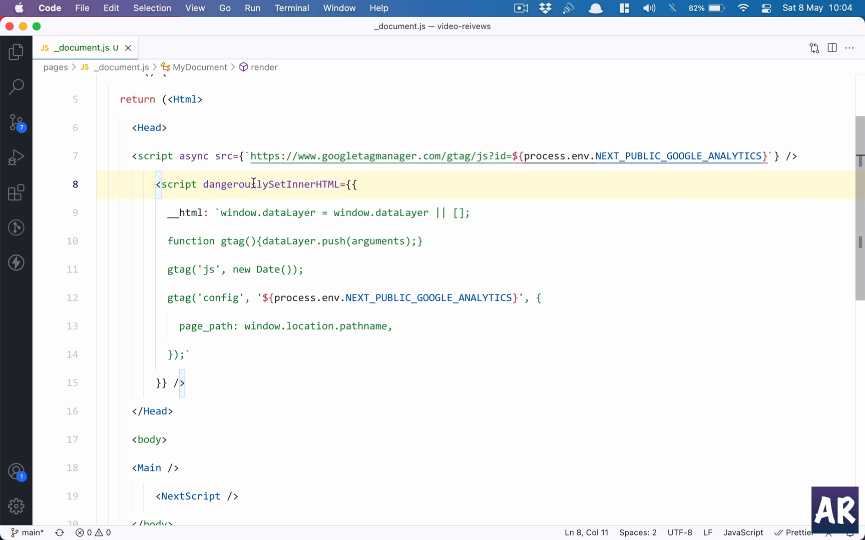
pyautogui.moveTo(322, 191)
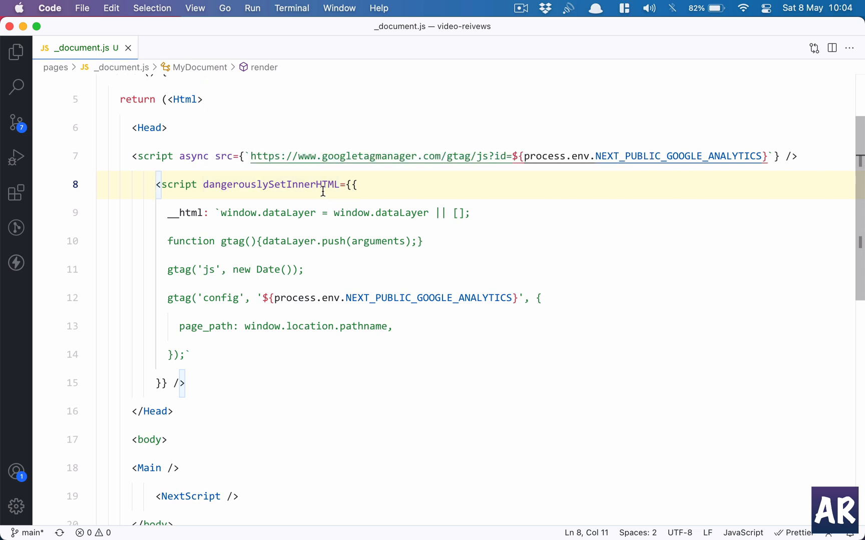
pyautogui.doubleClick(271, 185)
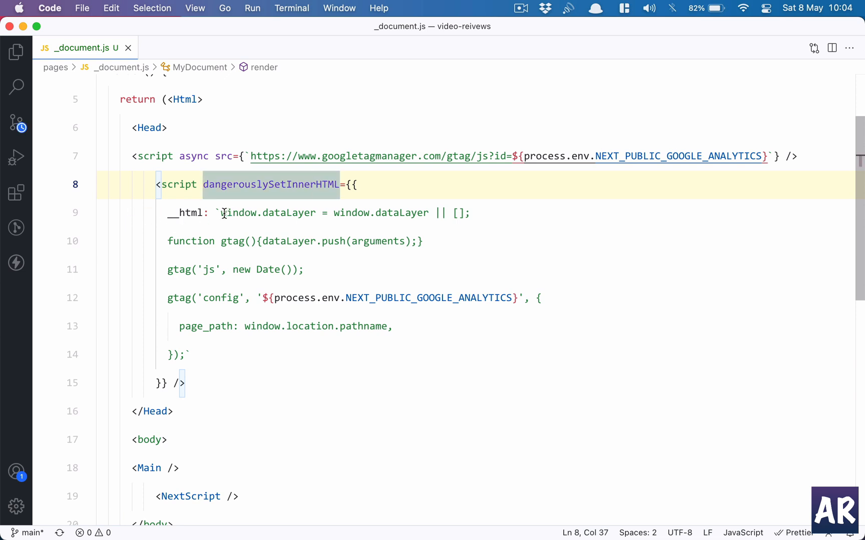
pyautogui.moveTo(221, 213); pyautogui.dragTo(263, 270)
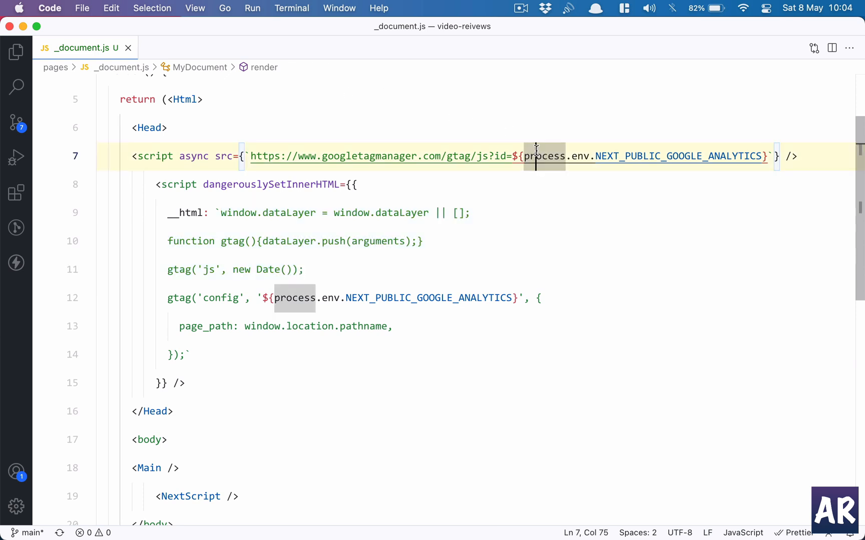
pyautogui.moveTo(615, 161)
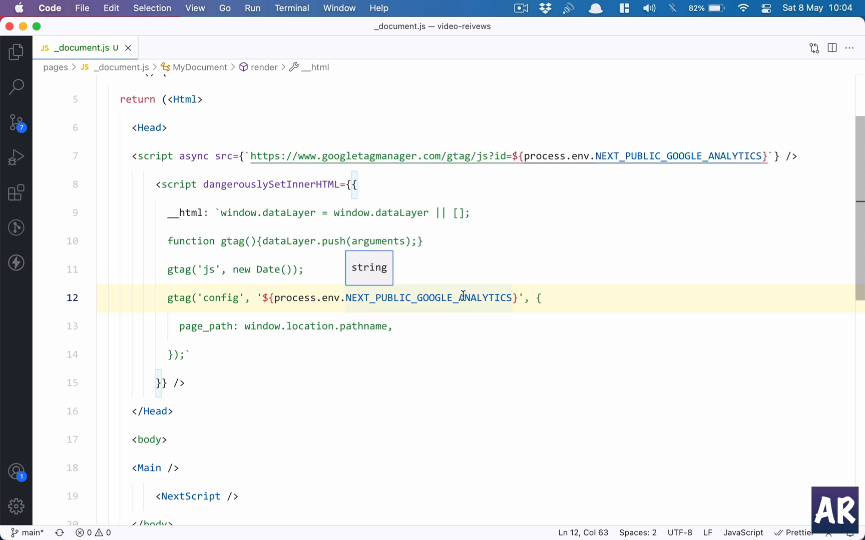
pyautogui.moveTo(353, 274)
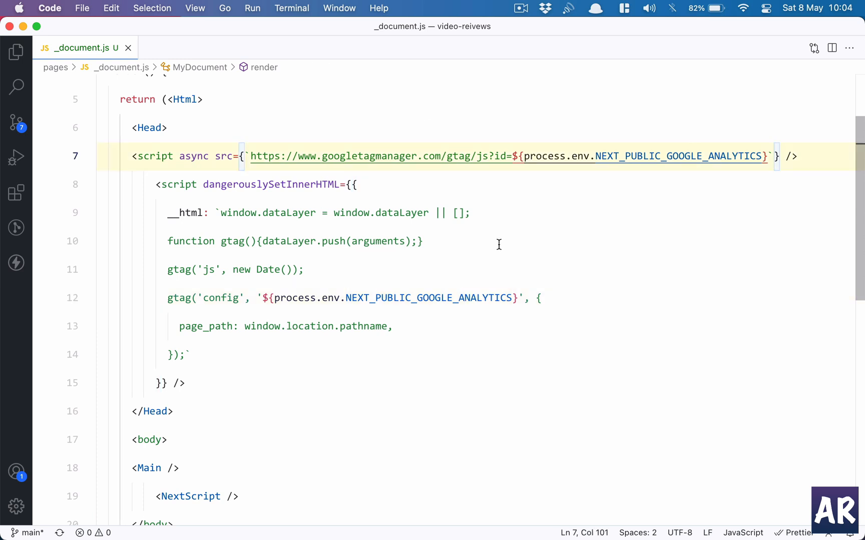
pyautogui.click(149, 279)
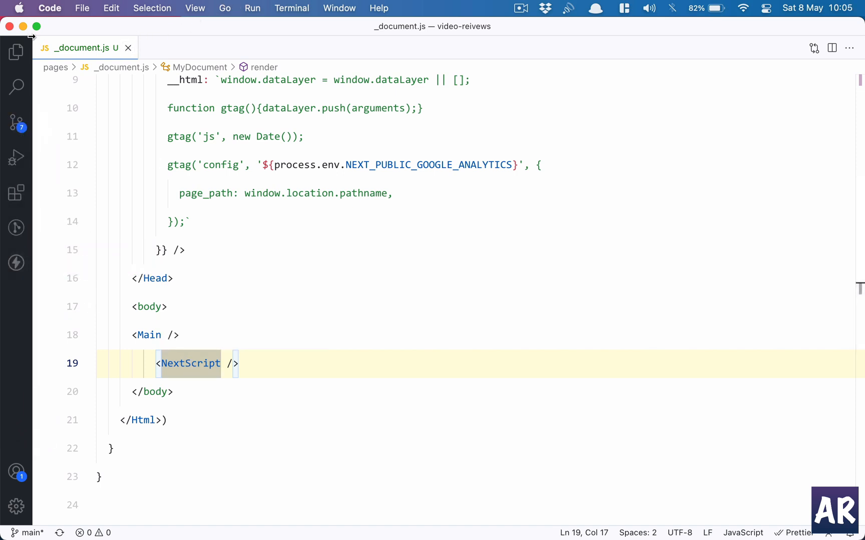
# - Review _app.js's route-change pageview hook, then open the lib/ga/index.js helper
pyautogui.click(16, 122)
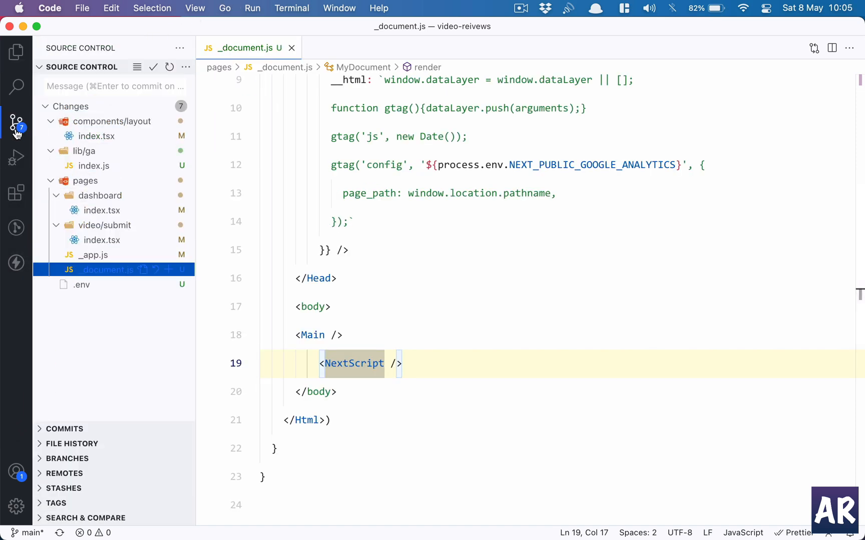
pyautogui.moveTo(126, 258)
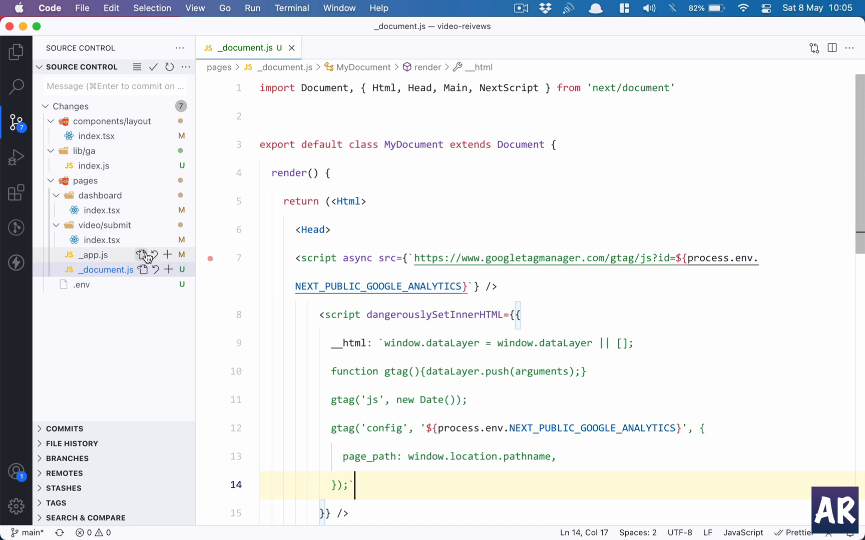
pyautogui.click(93, 255)
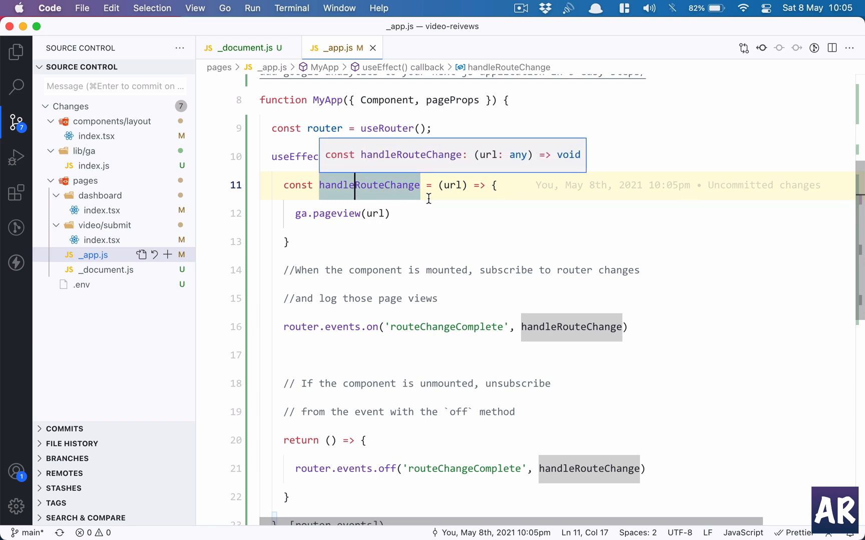
pyautogui.moveTo(295, 213); pyautogui.dragTo(388, 213)
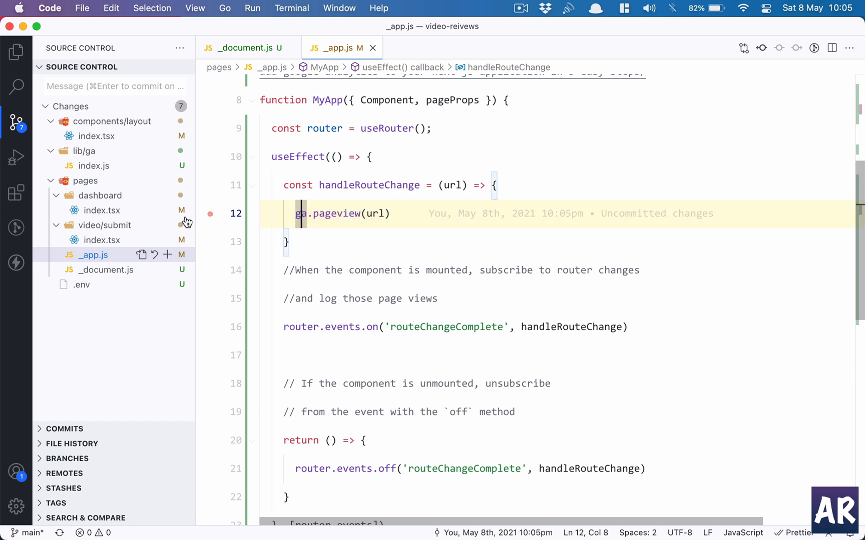
pyautogui.click(93, 165)
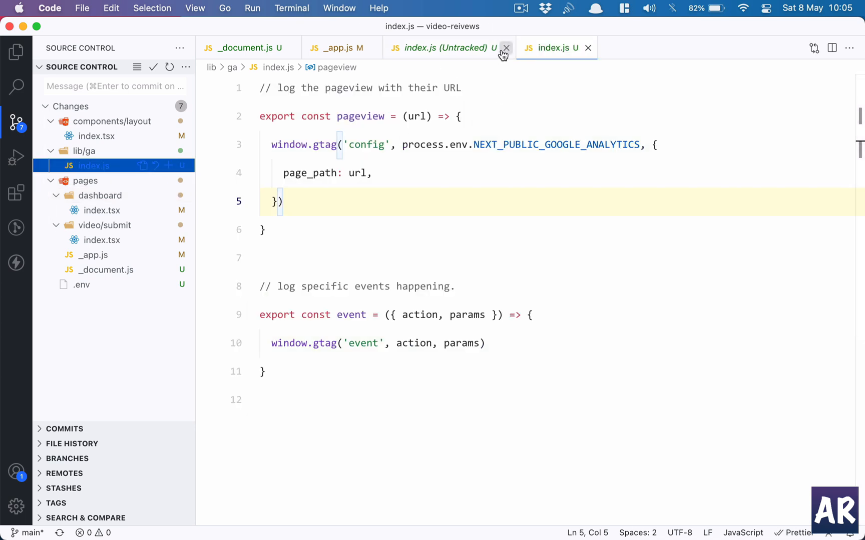
# - Examine pageview's gtag config call and the NEXT_PUBLIC_GOOGLE_ANALYTICS variable
pyautogui.click(505, 48)
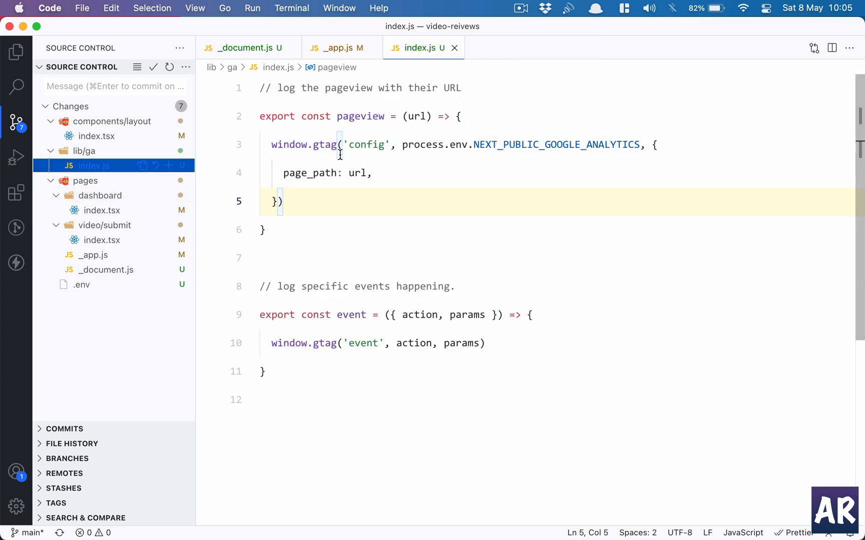
pyautogui.click(356, 116)
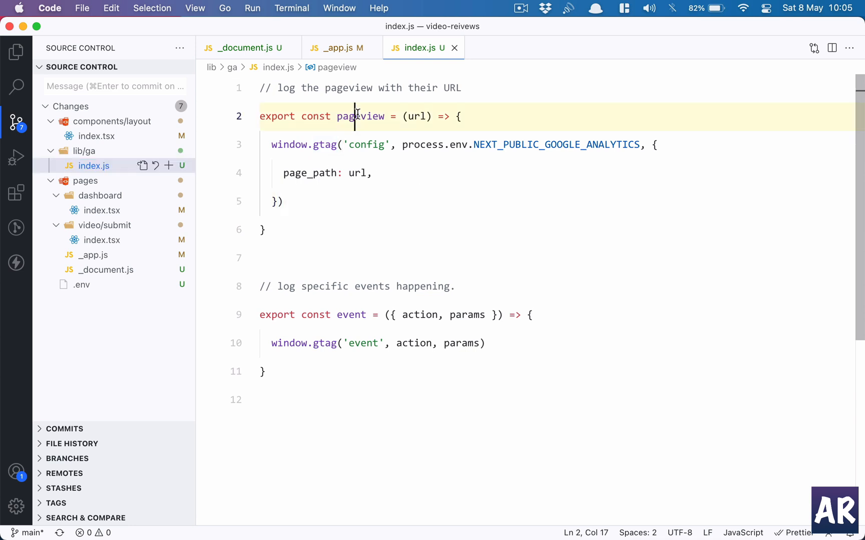
pyautogui.doubleClick(351, 316)
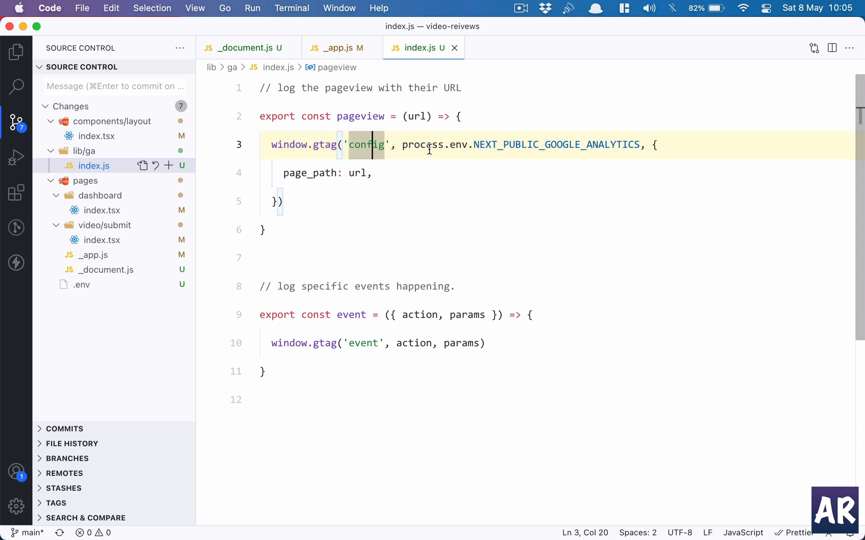
pyautogui.doubleClick(365, 144)
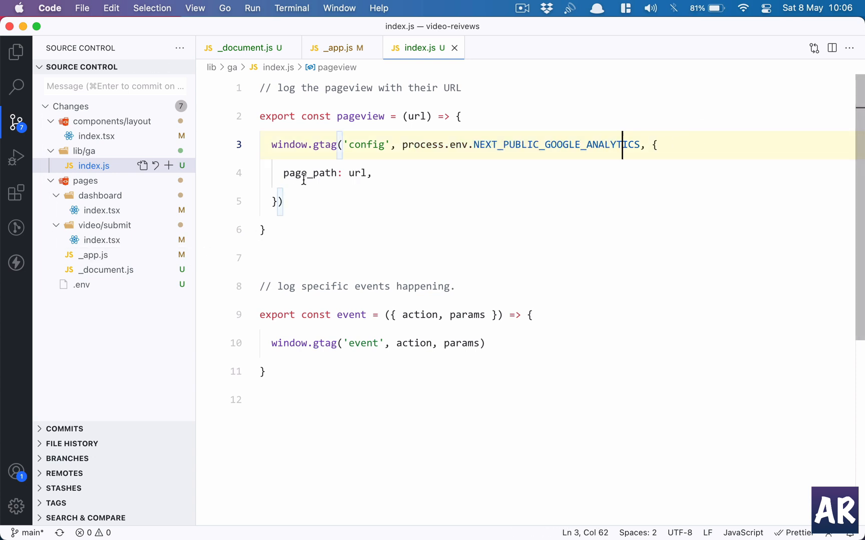
# - Check the page_path setting and url parameter, then close the ga helper file
pyautogui.click(358, 172)
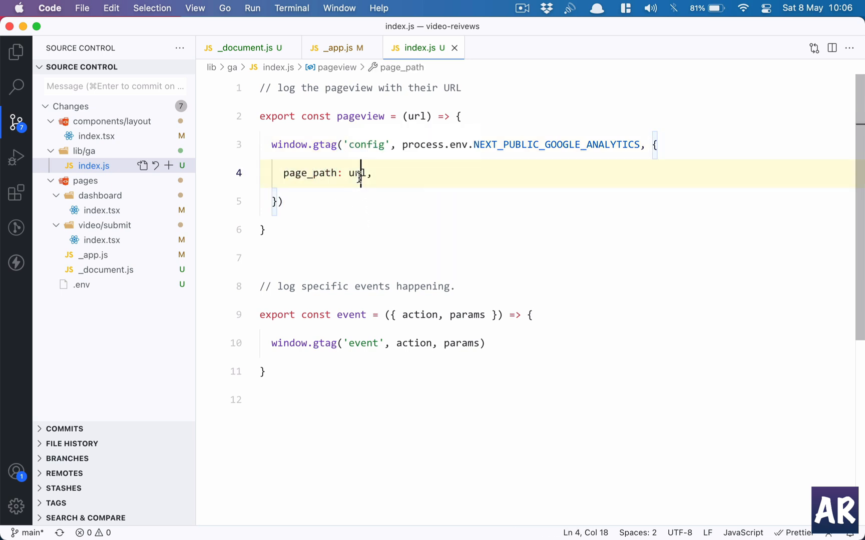
pyautogui.doubleClick(360, 116)
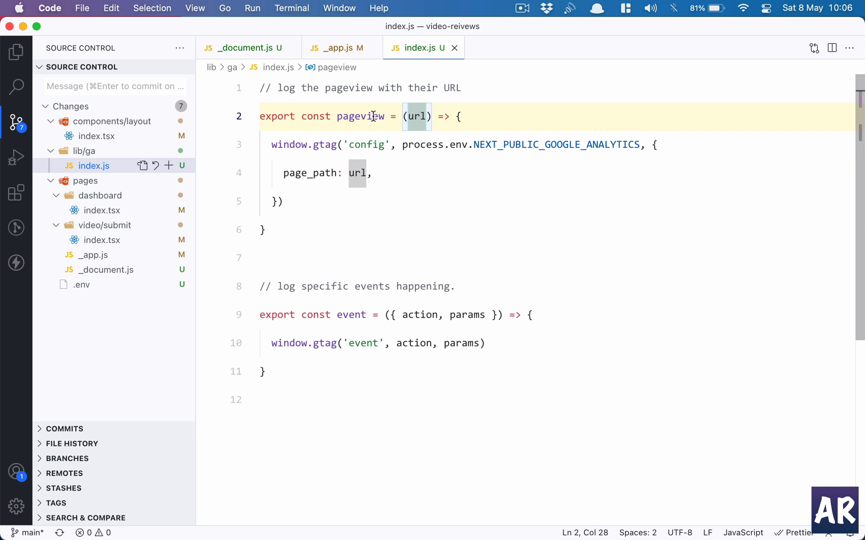
pyautogui.doubleClick(360, 116)
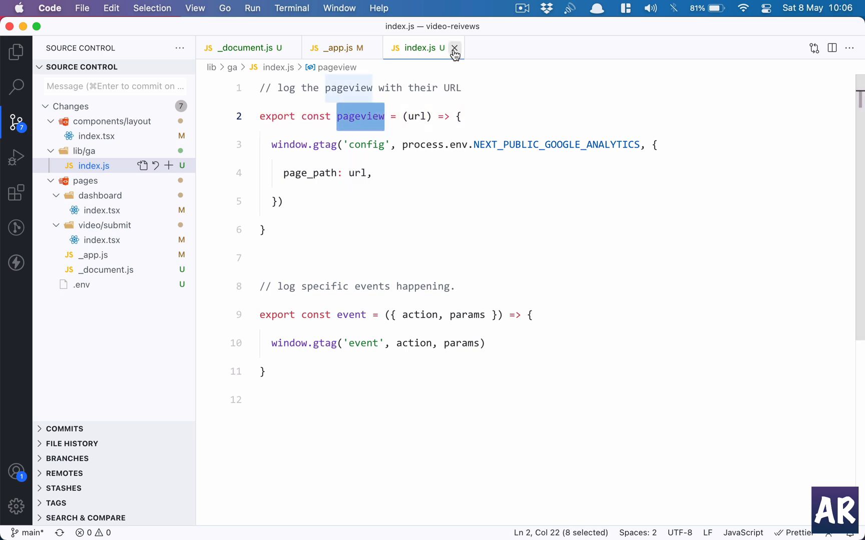
pyautogui.click(453, 47)
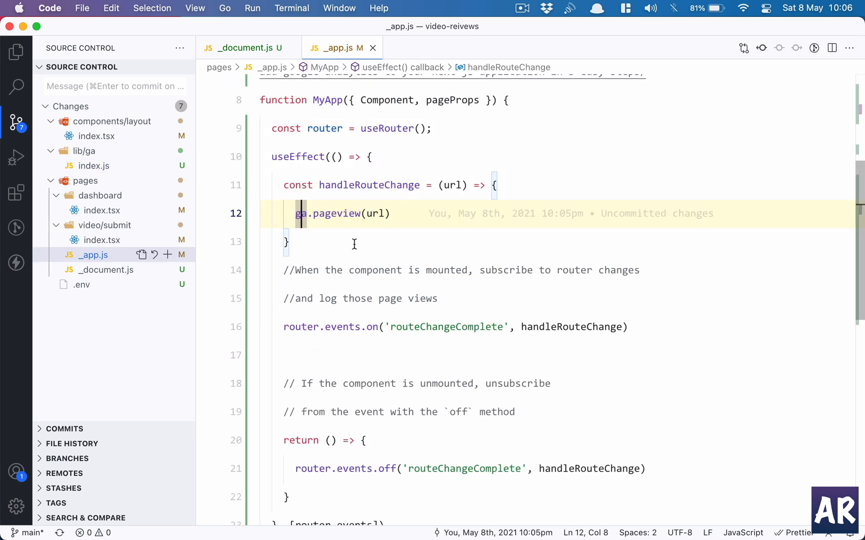
# - Review the router.events on/off pageview subscription in _app.js, then close the open files
pyautogui.doubleClick(376, 213)
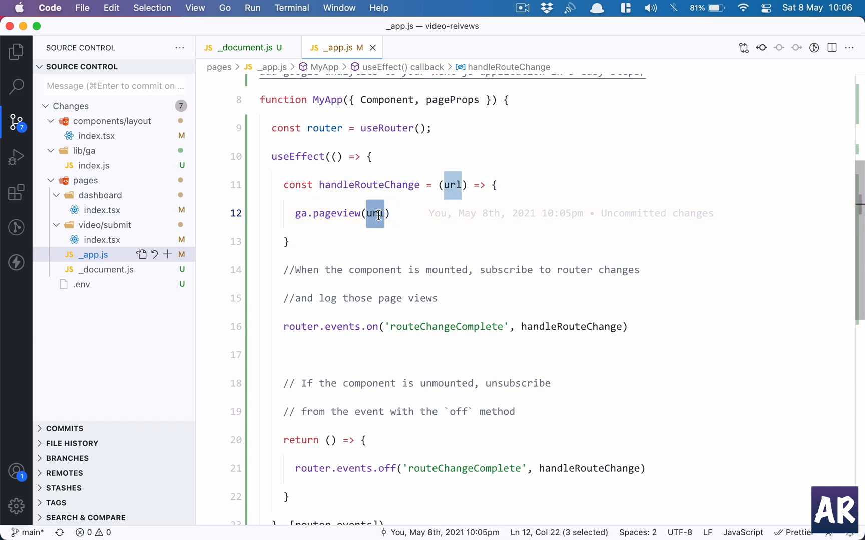
pyautogui.doubleClick(368, 228)
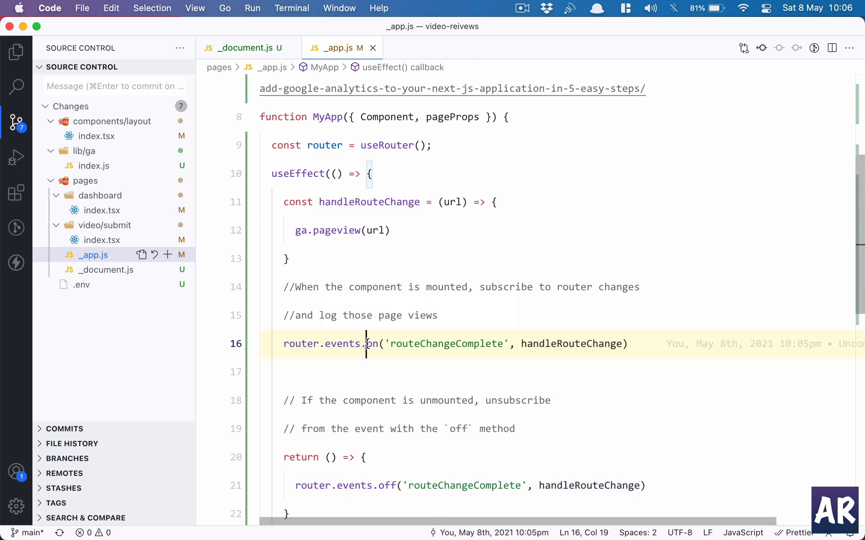
pyautogui.moveTo(572, 343)
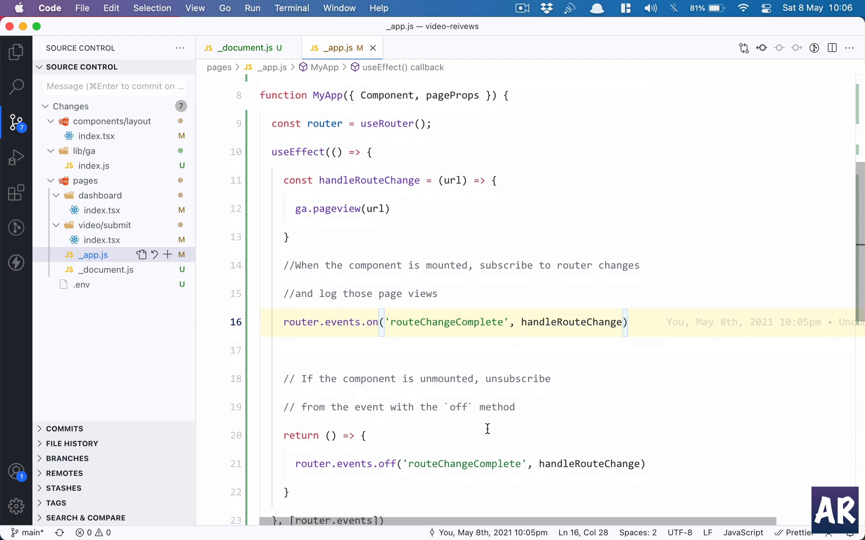
pyautogui.scroll(-3)
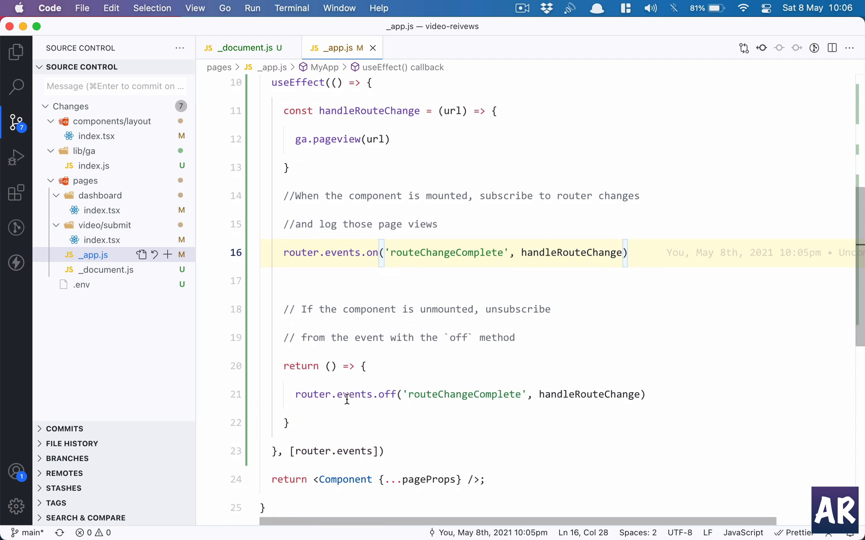
pyautogui.moveTo(312, 394)
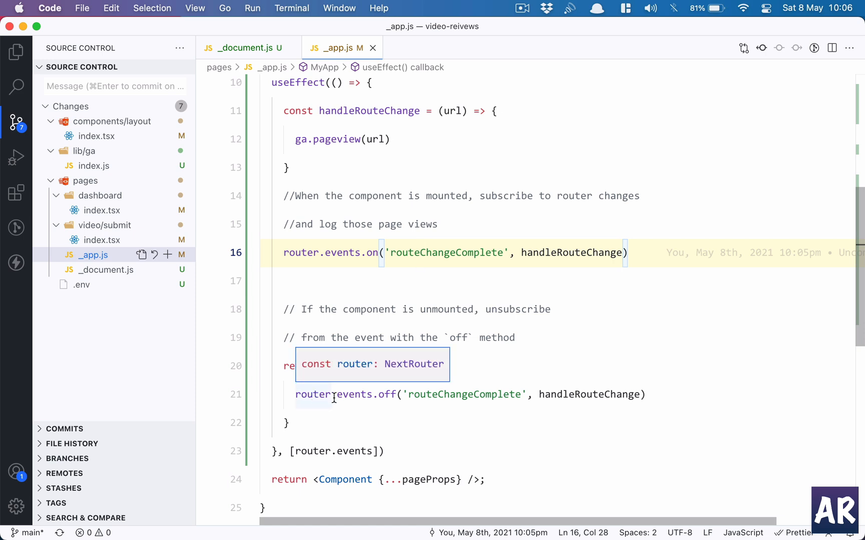
pyautogui.click(385, 394)
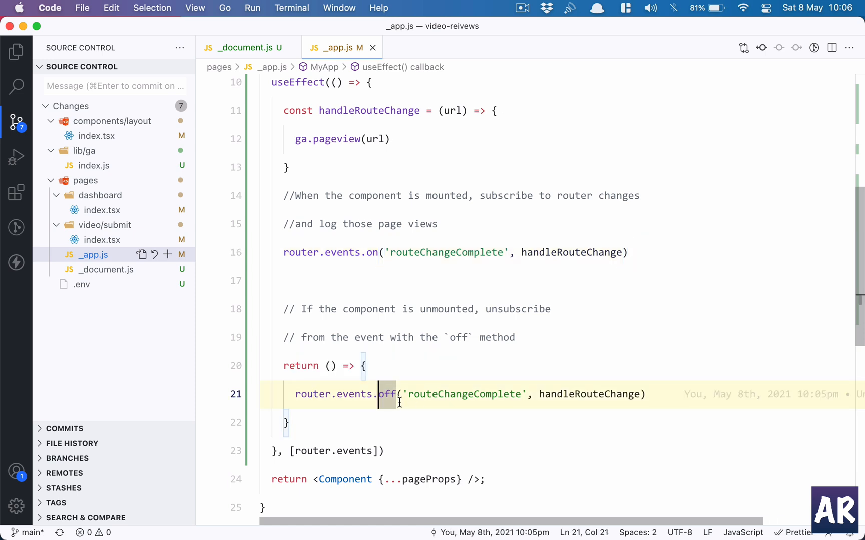
pyautogui.moveTo(492, 415)
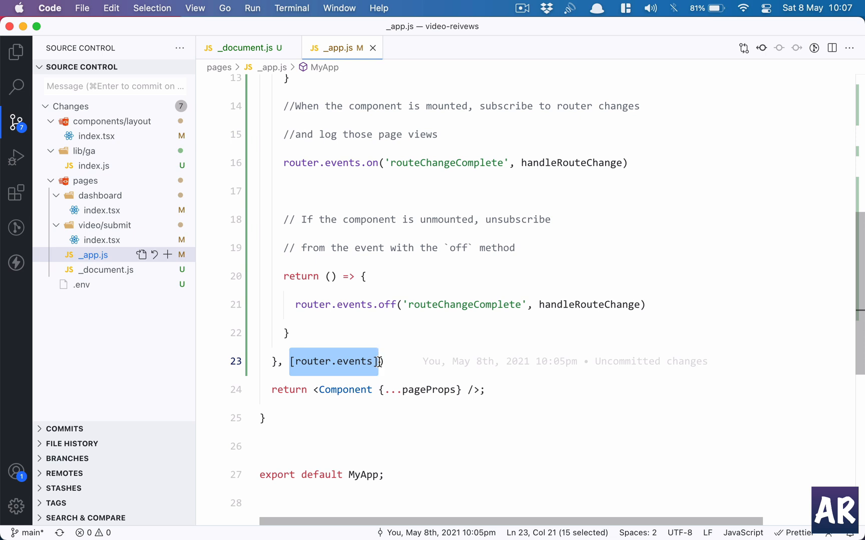
pyautogui.moveTo(304, 361)
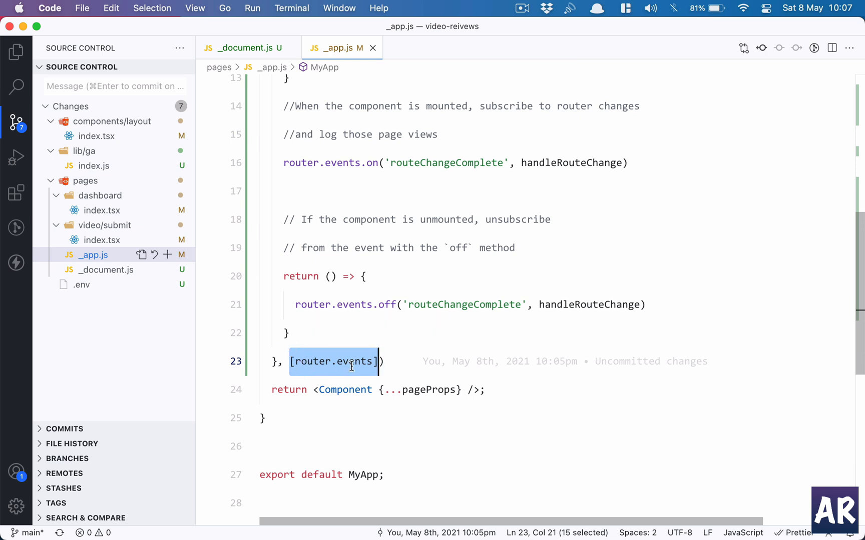
pyautogui.moveTo(355, 361)
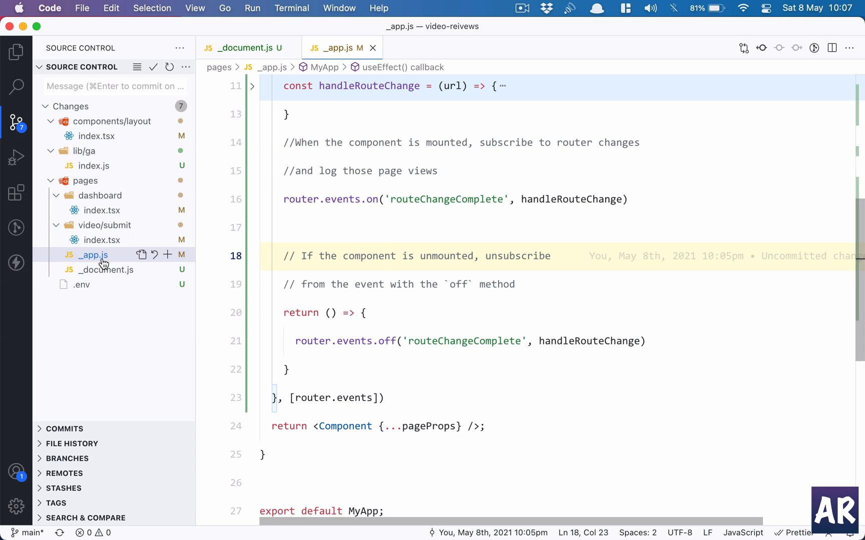
pyautogui.moveTo(118, 270)
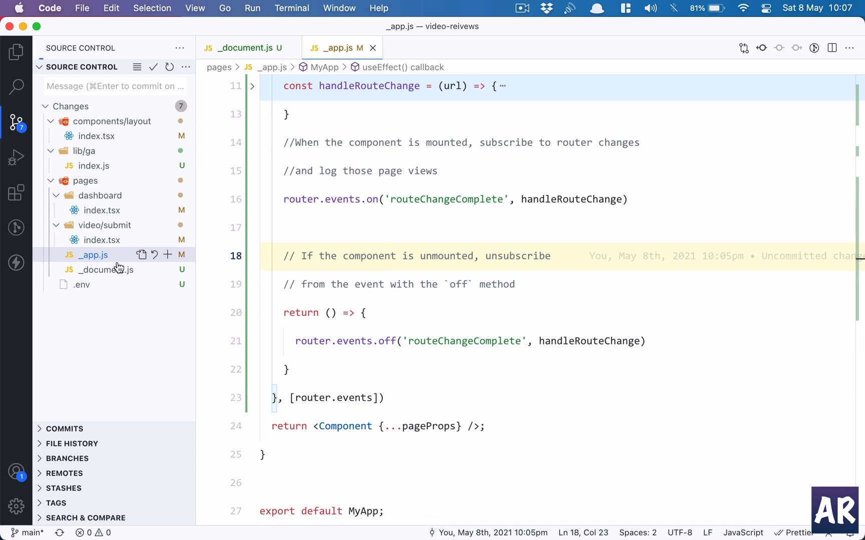
pyautogui.moveTo(102, 275)
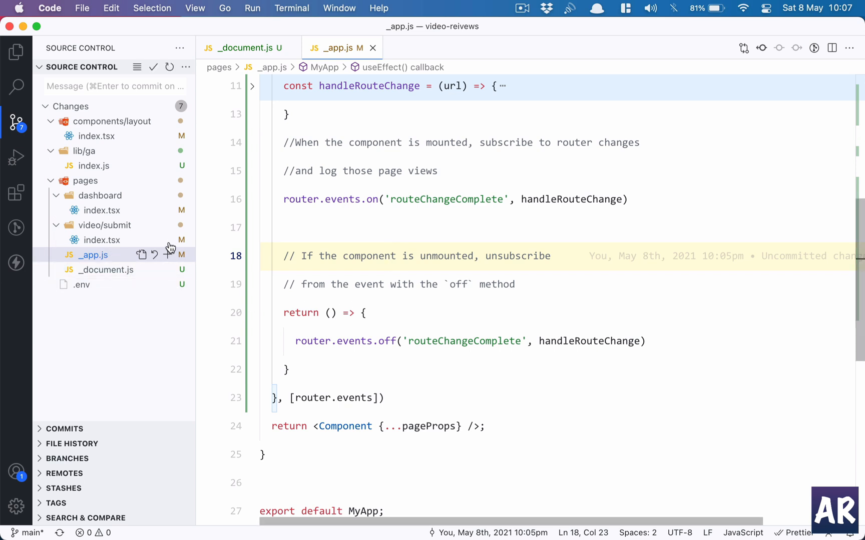
pyautogui.moveTo(168, 254)
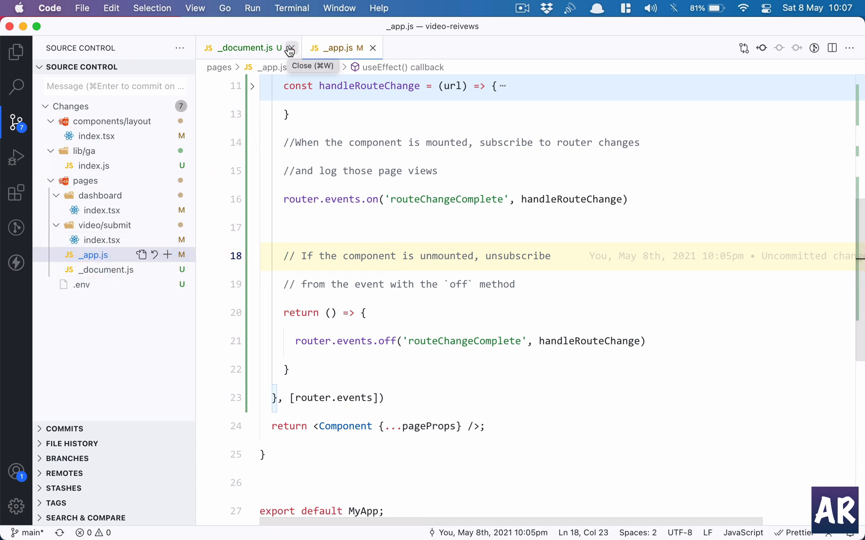
pyautogui.click(291, 47)
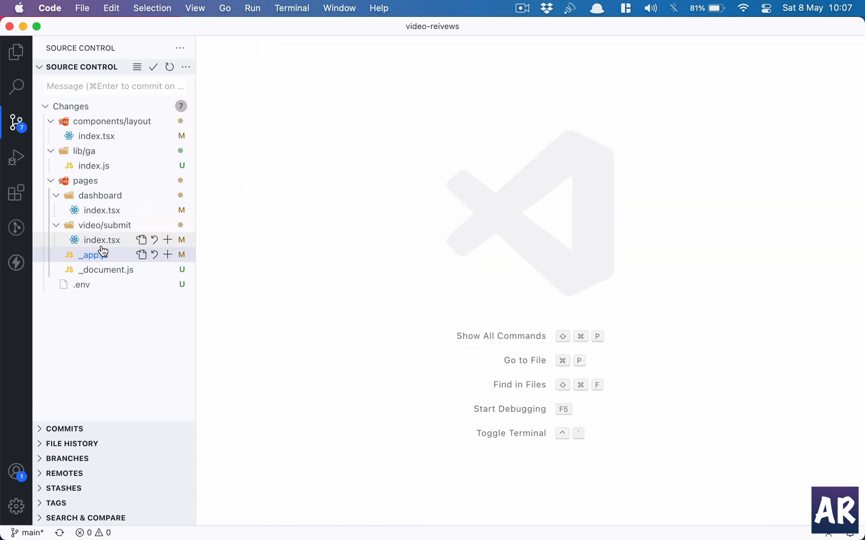
# - Review the Layout component's optional pageTitle Head title, then open pages/dashboard/index.tsx
pyautogui.click(101, 210)
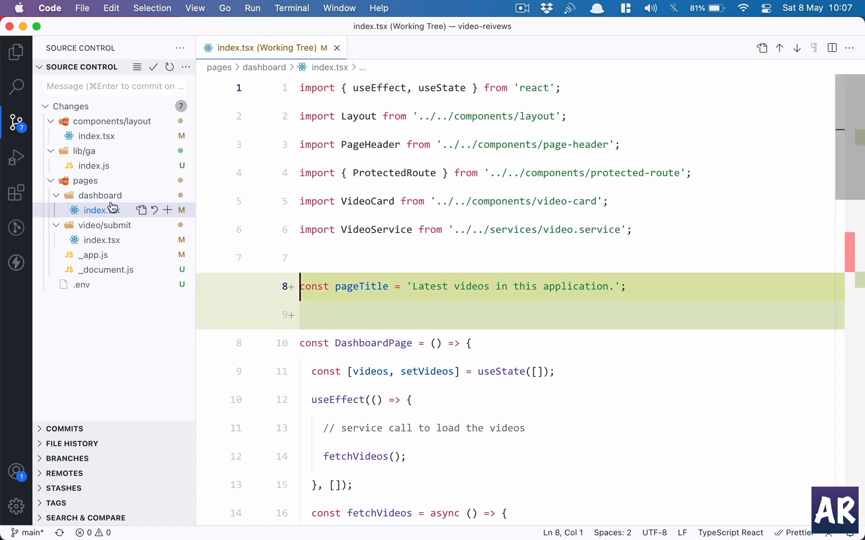
pyautogui.scroll(-3)
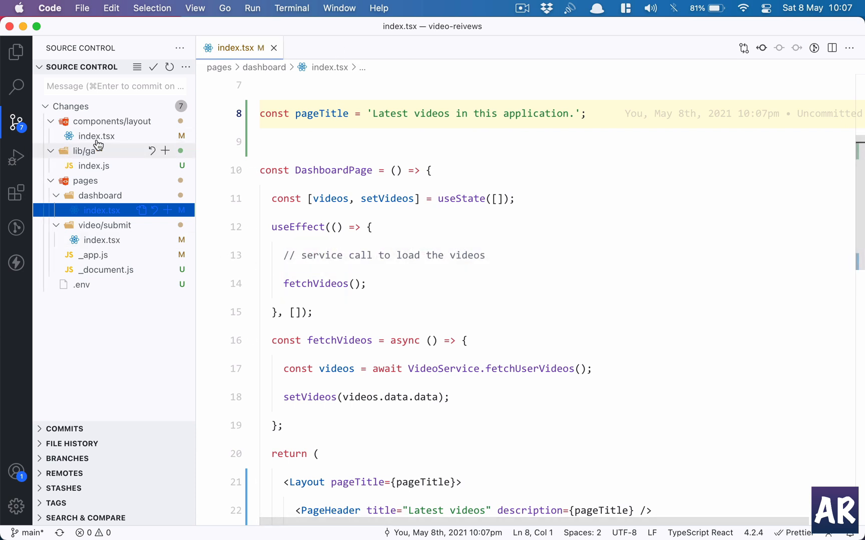
pyautogui.click(99, 136)
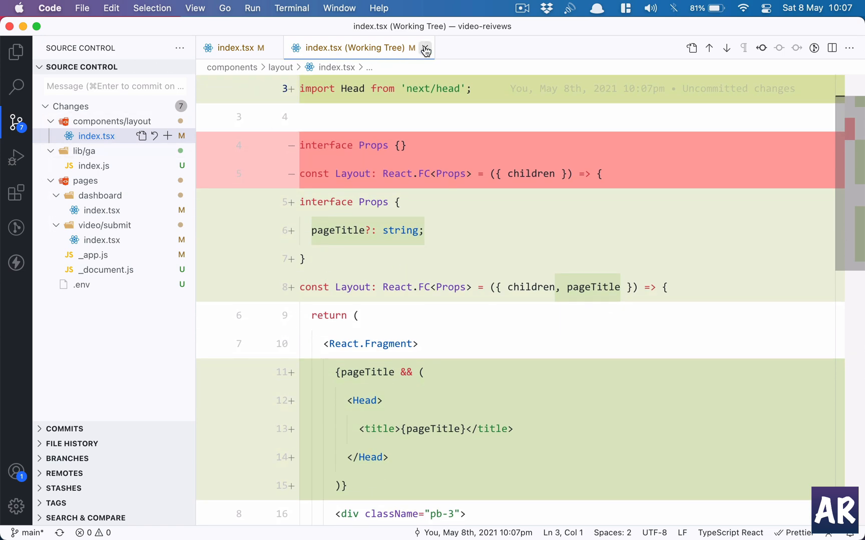
pyautogui.click(426, 47)
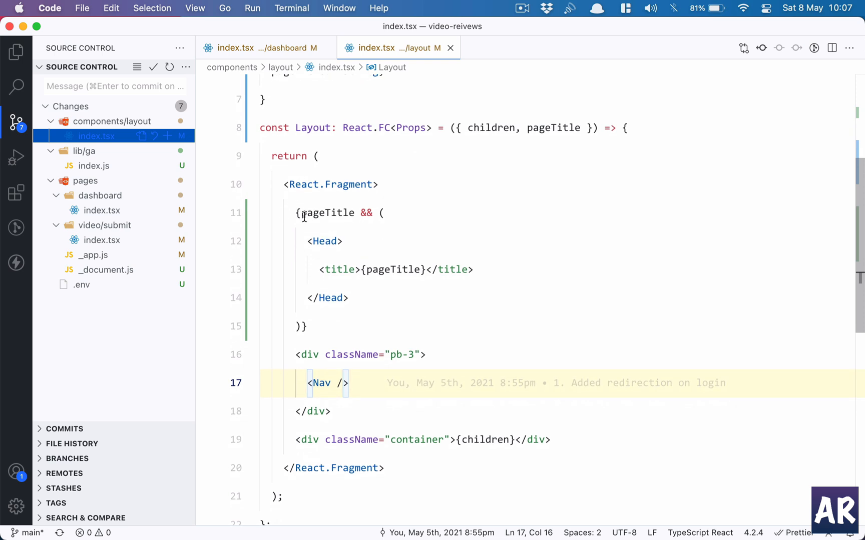
pyautogui.moveTo(302, 184)
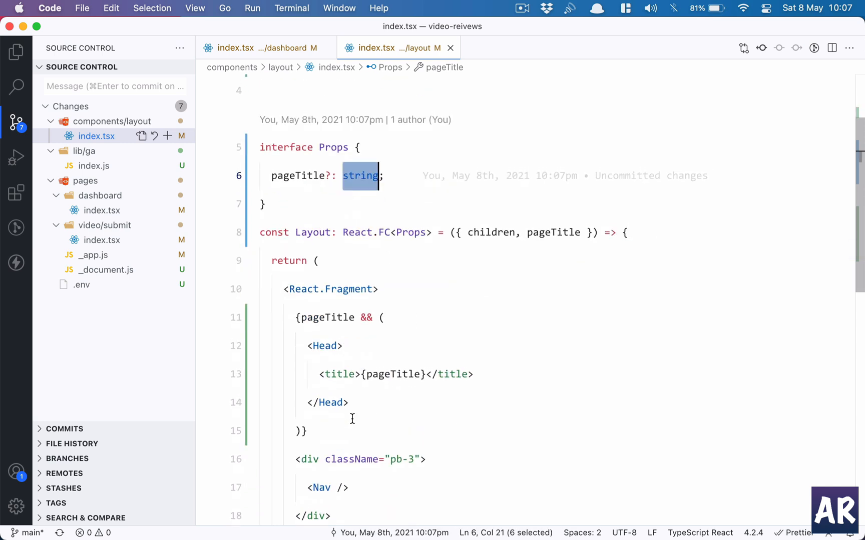
pyautogui.click(320, 315)
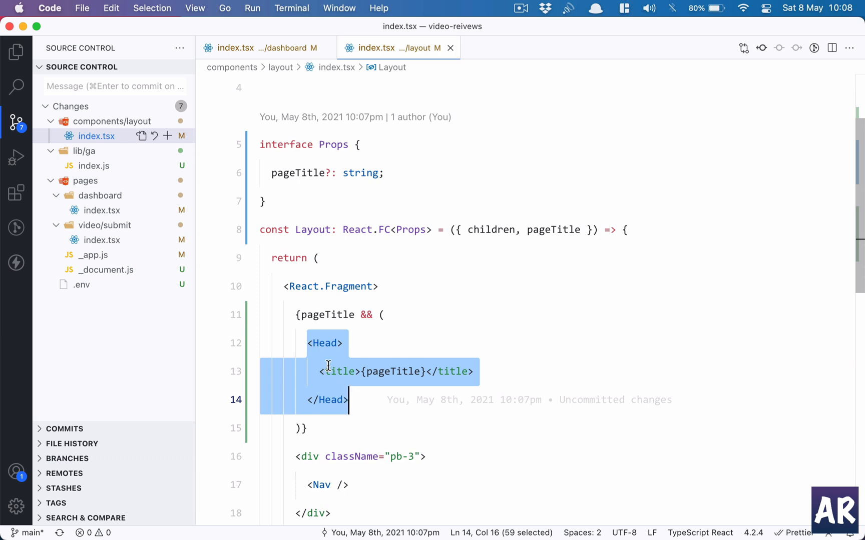
pyautogui.moveTo(446, 381)
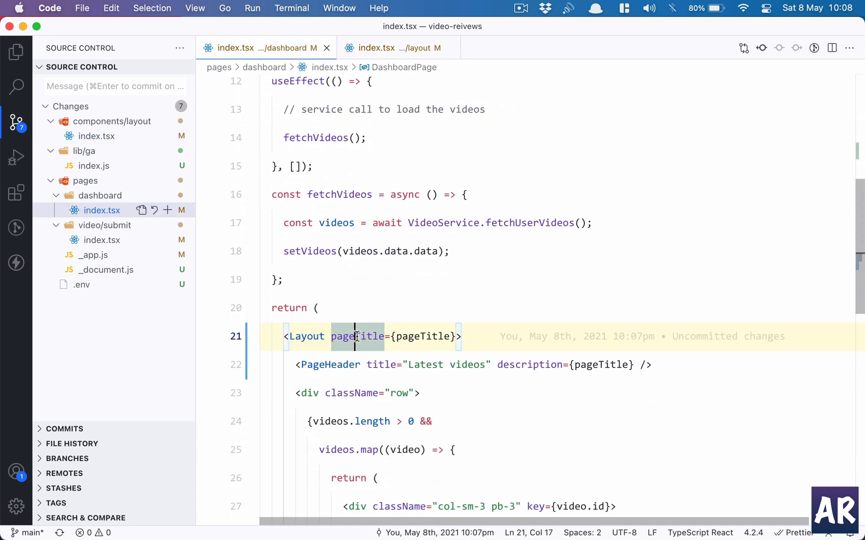
pyautogui.moveTo(95, 136)
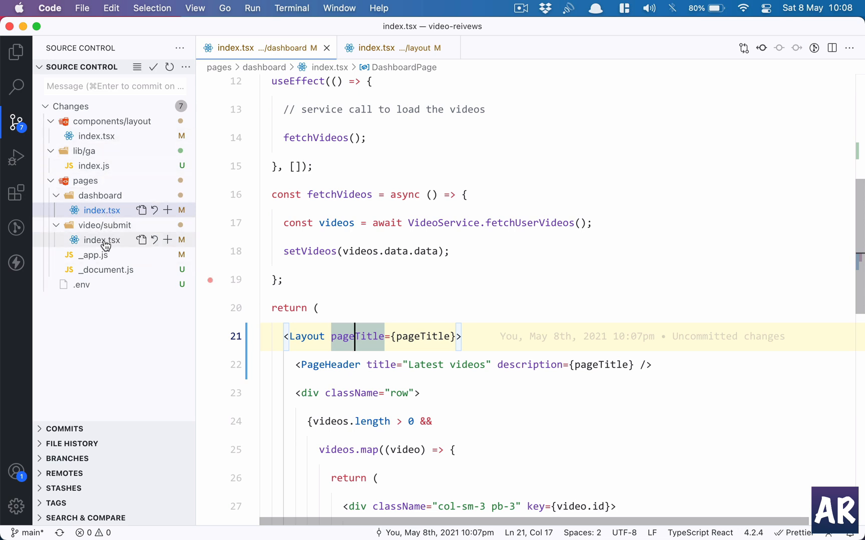
pyautogui.click(101, 240)
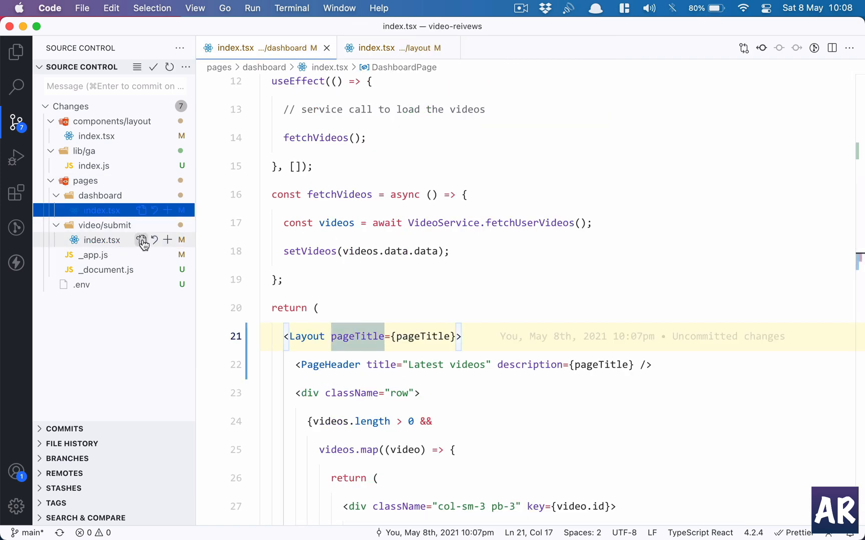
# - Open pages/video/submit/index.tsx and highlight its 'Submit your video for moderation' title
pyautogui.click(101, 240)
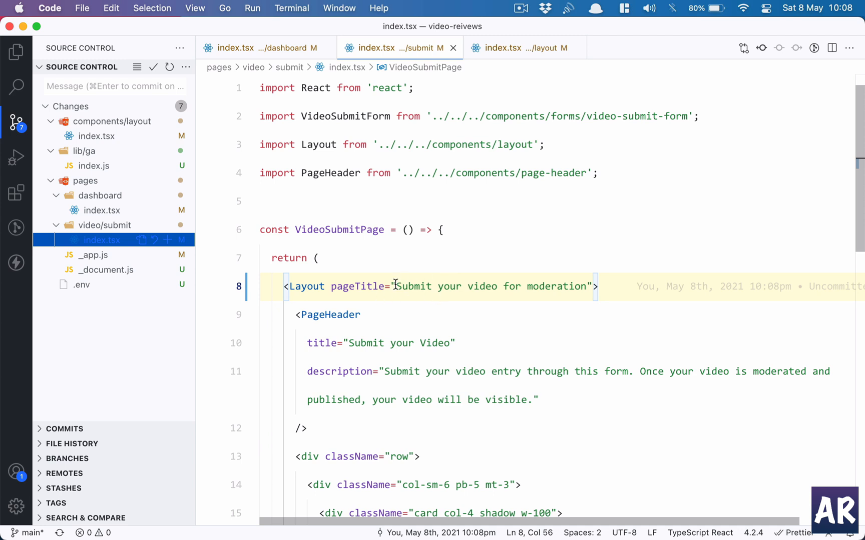
pyautogui.moveTo(397, 286); pyautogui.dragTo(586, 287)
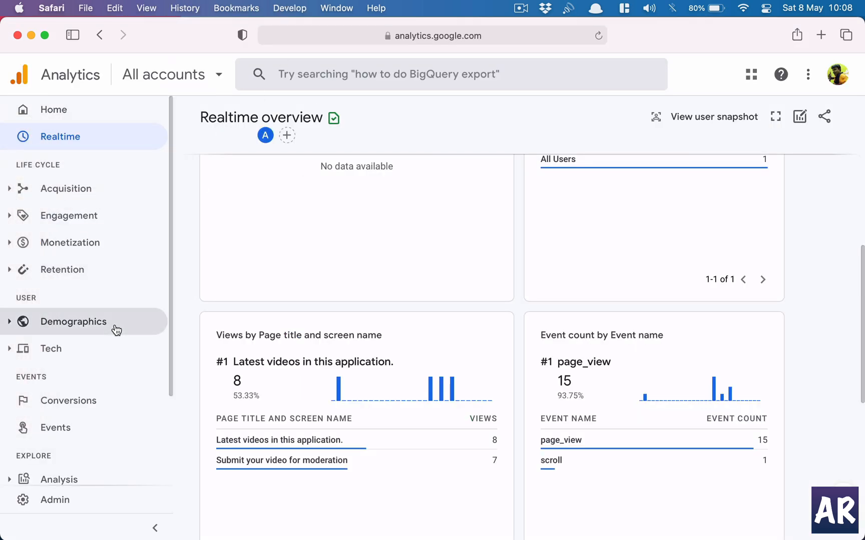
pyautogui.scroll(-3)
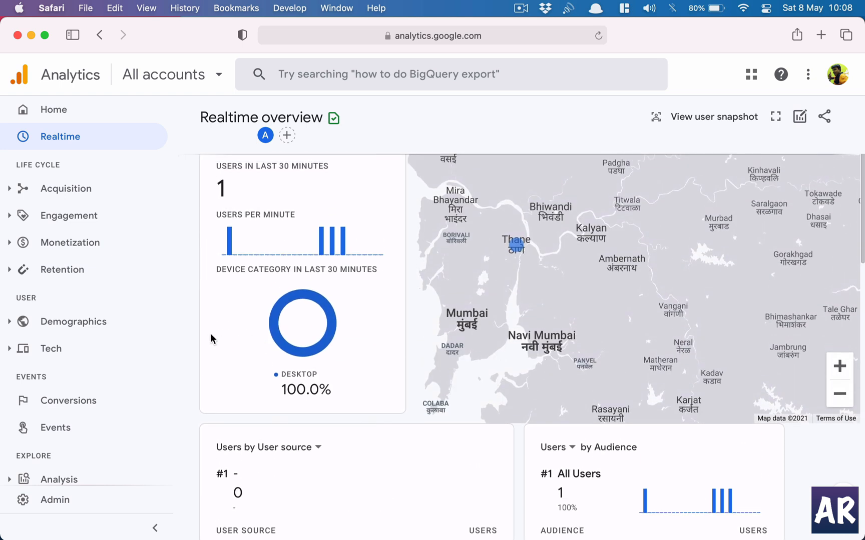
pyautogui.scroll(-3)
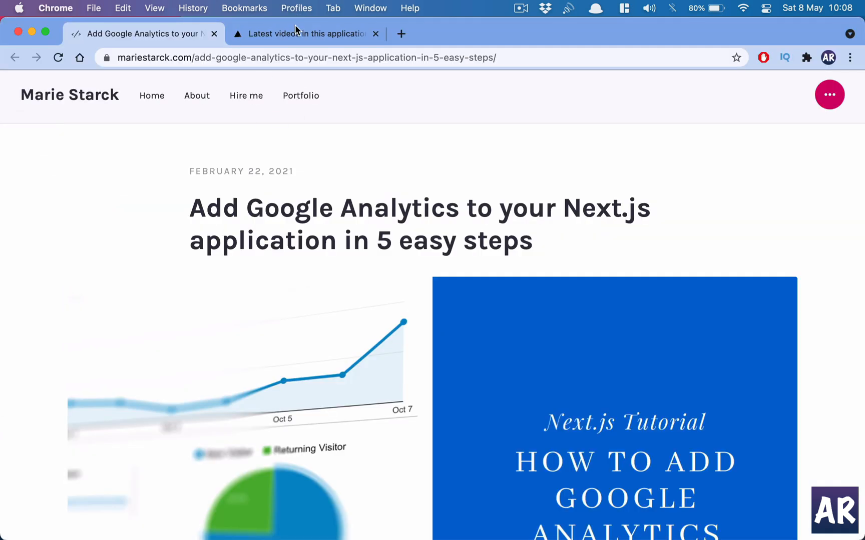
# - Visit the Submit Video page and the Dashboard on localhost, then return to the Analytics report
pyautogui.click(306, 34)
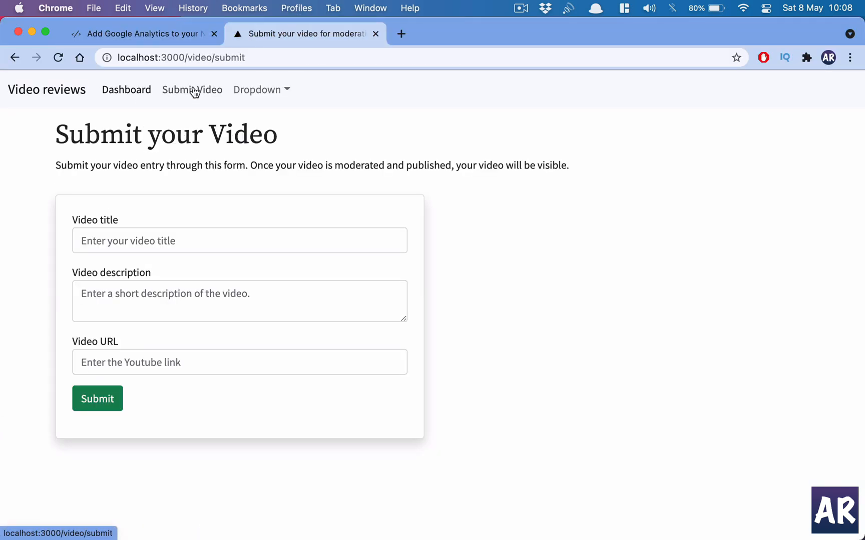
pyautogui.moveTo(126, 90)
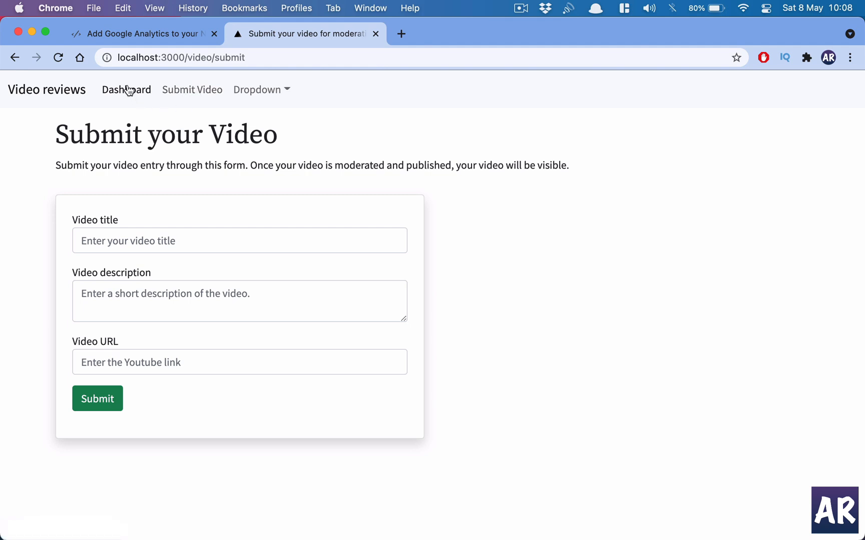
pyautogui.click(126, 89)
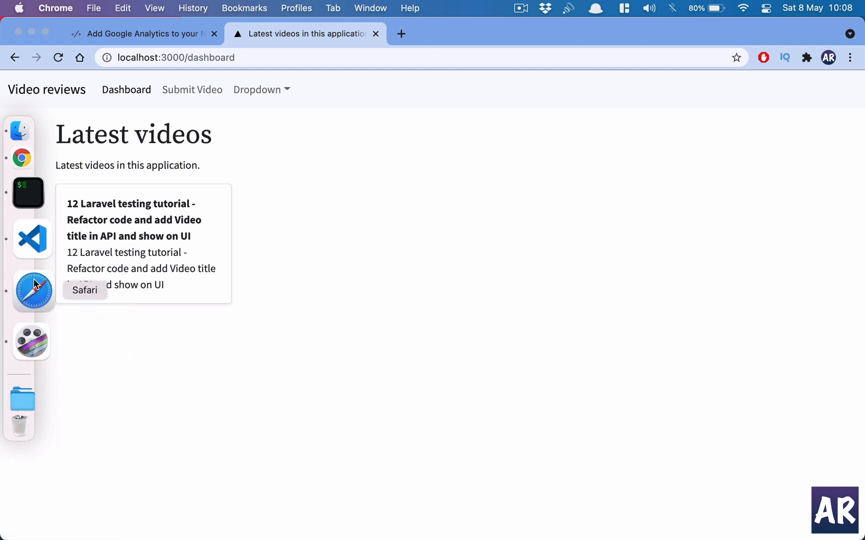
pyautogui.click(33, 291)
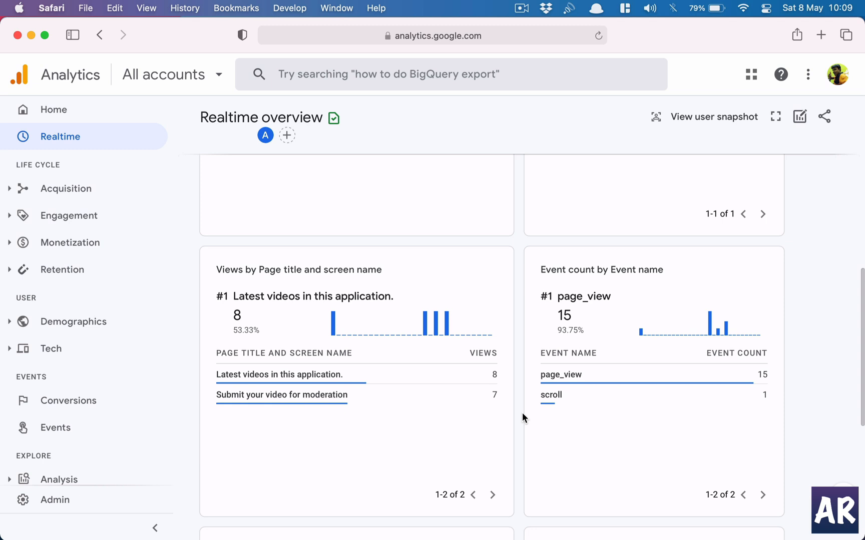
pyautogui.moveTo(33, 200)
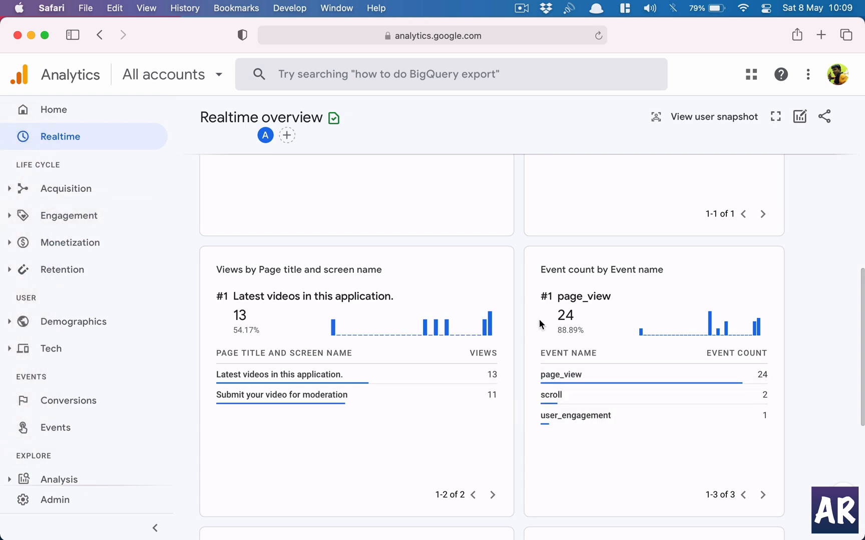
pyautogui.moveTo(238, 322)
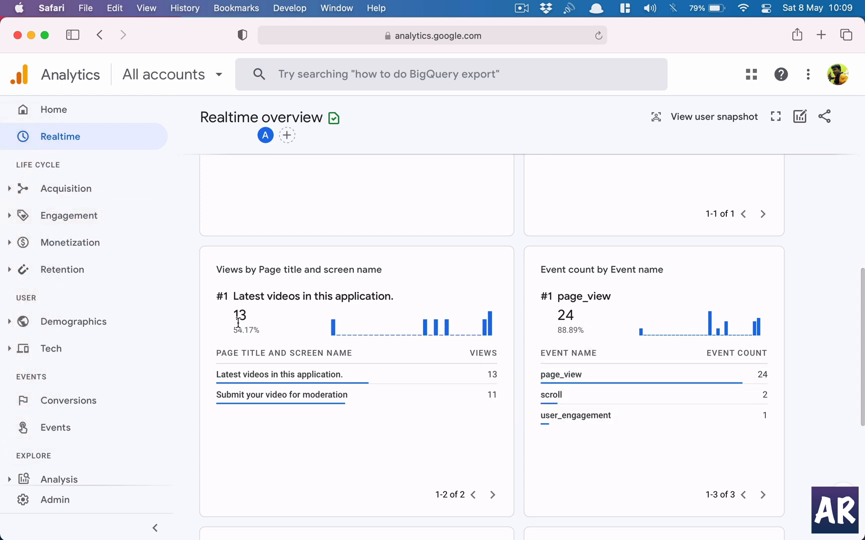
pyautogui.moveTo(555, 333)
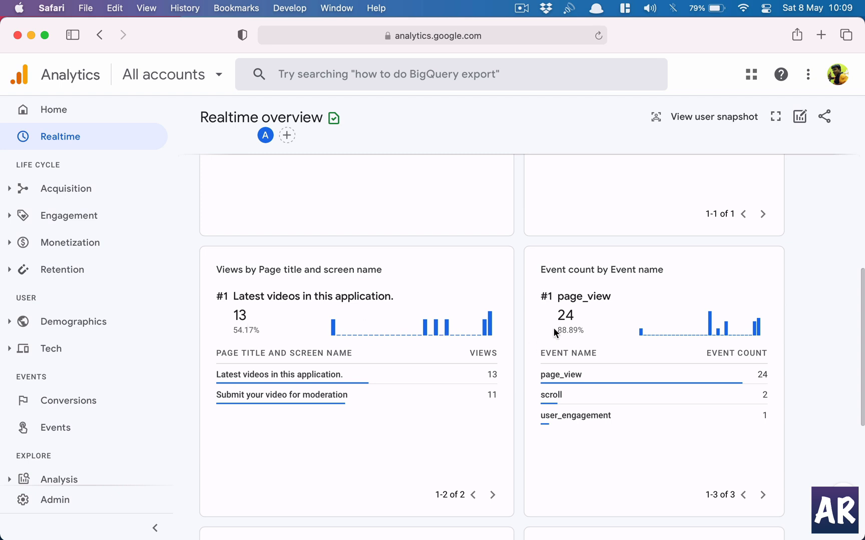
pyautogui.moveTo(732, 396)
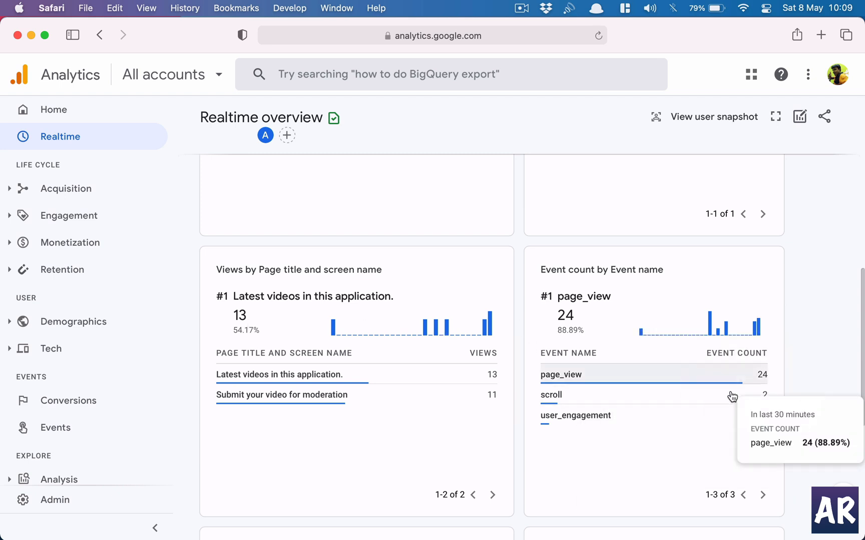
pyautogui.moveTo(641, 415)
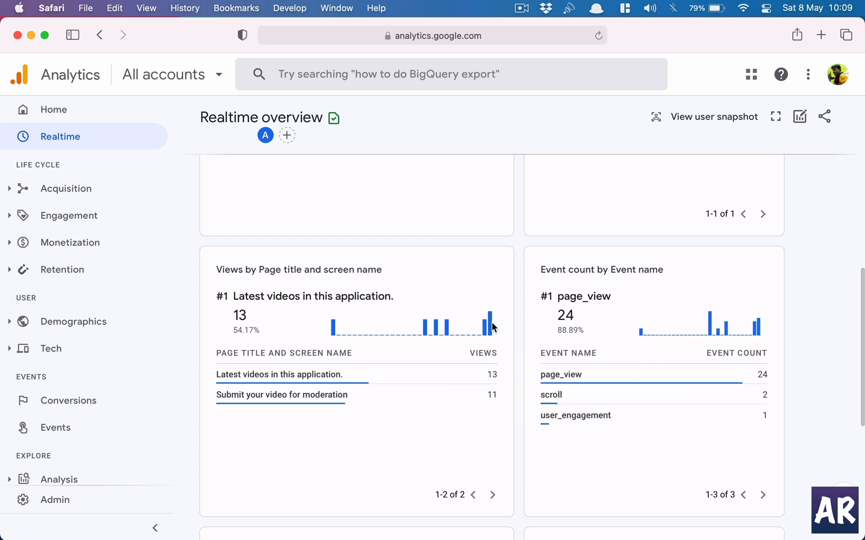
pyautogui.moveTo(302, 326)
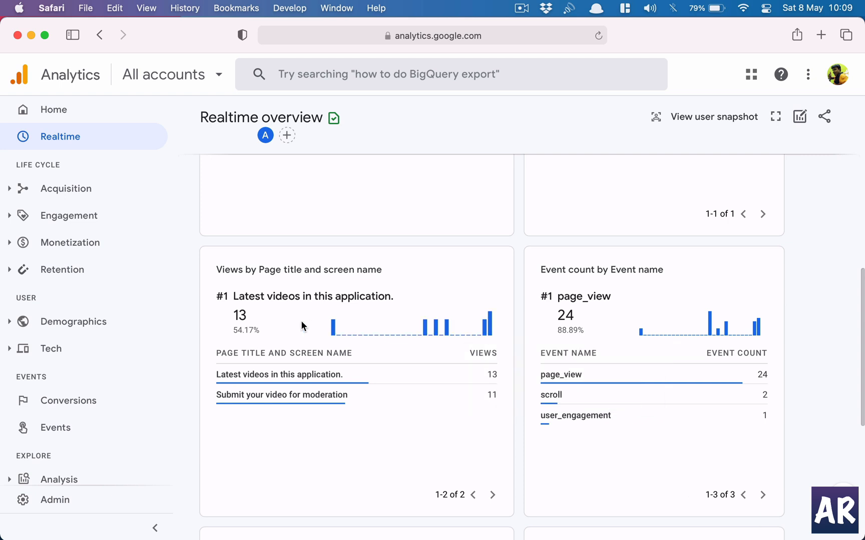
pyautogui.moveTo(358, 395)
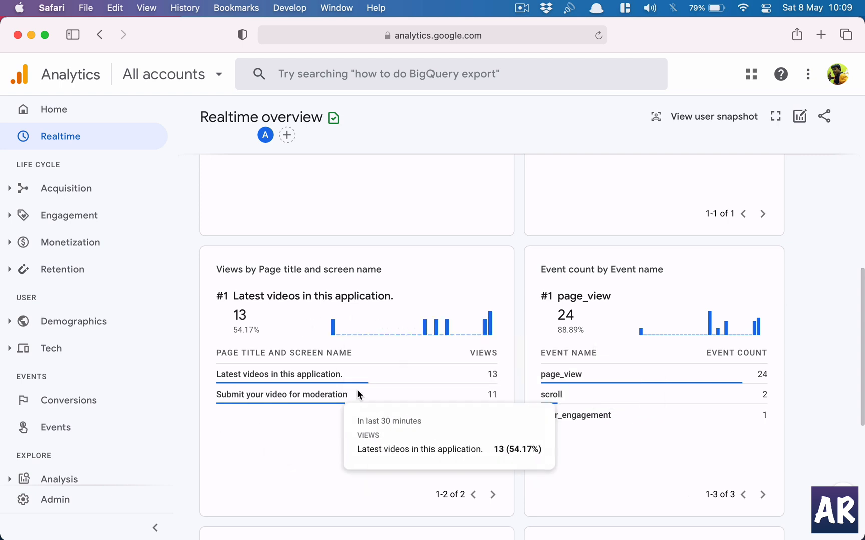
pyautogui.moveTo(307, 395)
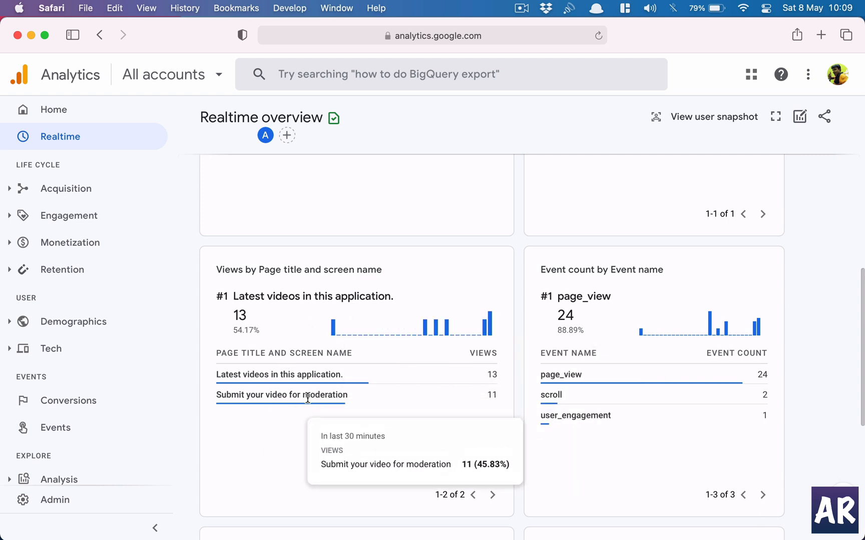
pyautogui.moveTo(474, 348)
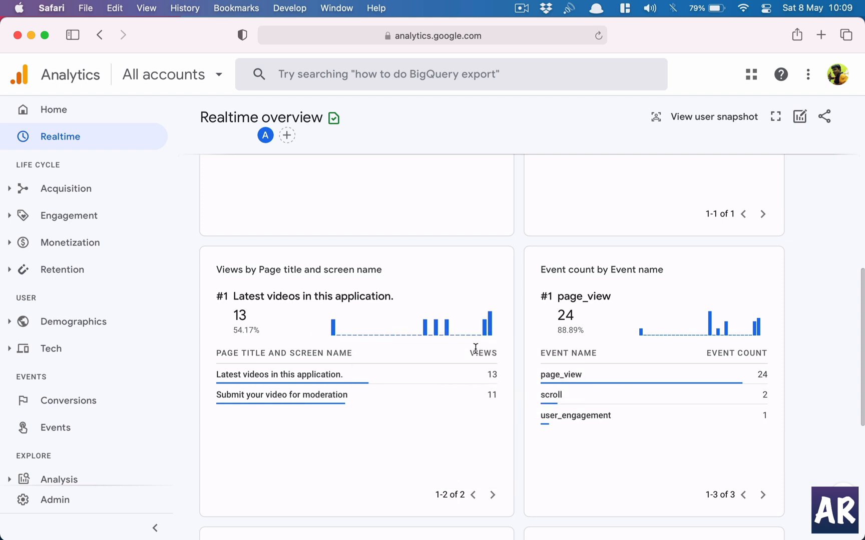
pyautogui.moveTo(230, 174)
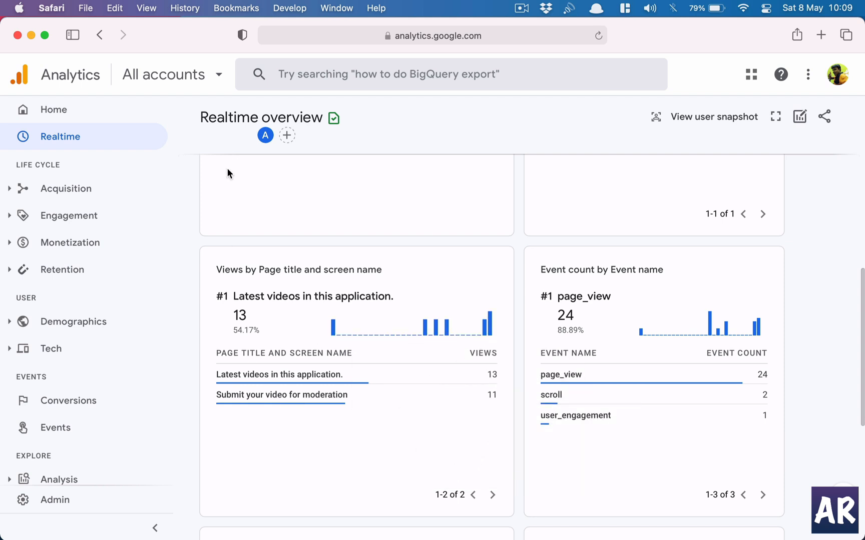
# - Review the Realtime overview showing 13 Latest videos views and 11 Submit your video views
pyautogui.scroll(-3)
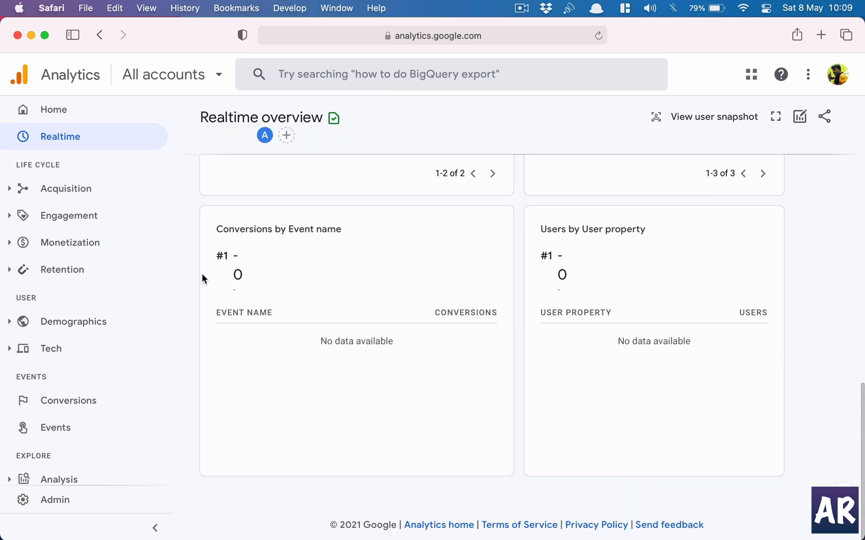
pyautogui.scroll(-3)
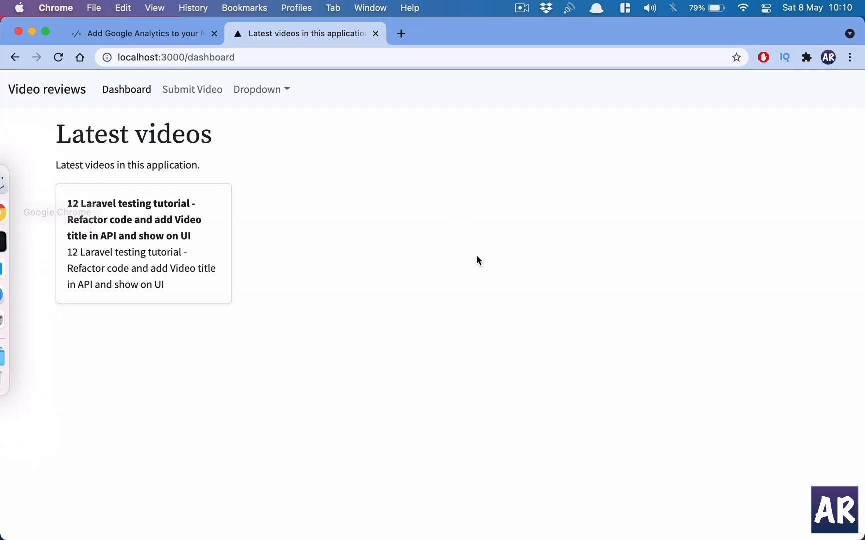
pyautogui.moveTo(369, 215)
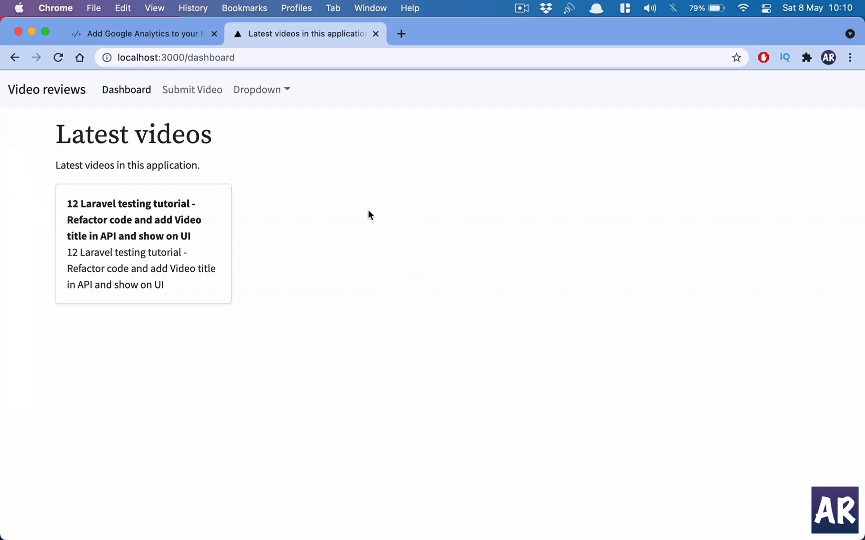
pyautogui.moveTo(209, 144)
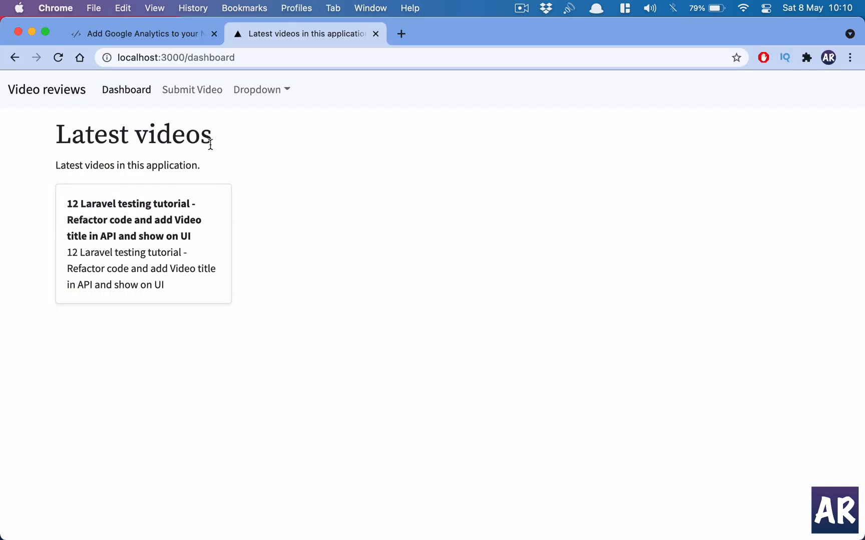